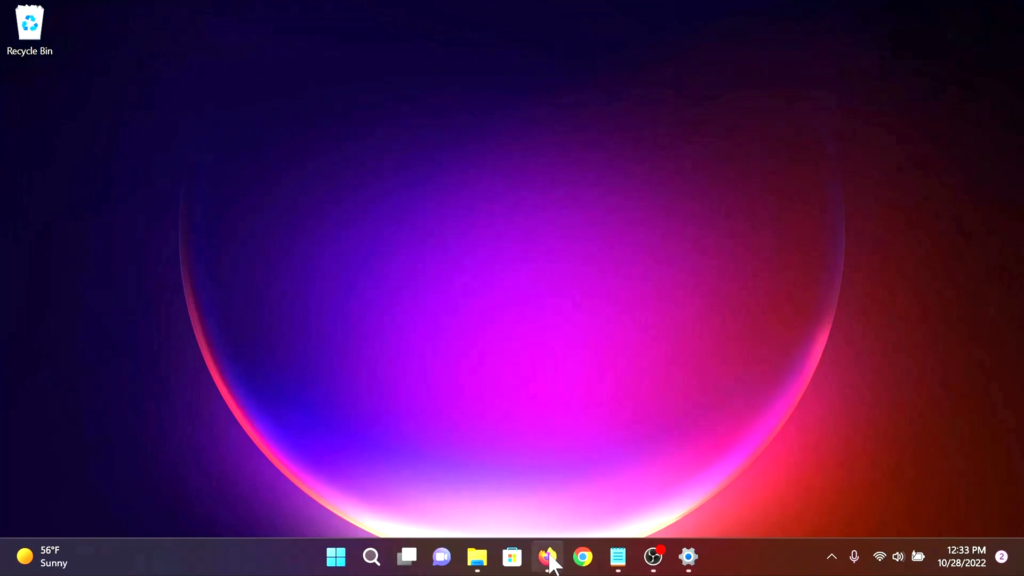
Search zecwallet.co on DuckDuckGo and reach the Zecwallet site's Windows download section
left_click(548, 557)
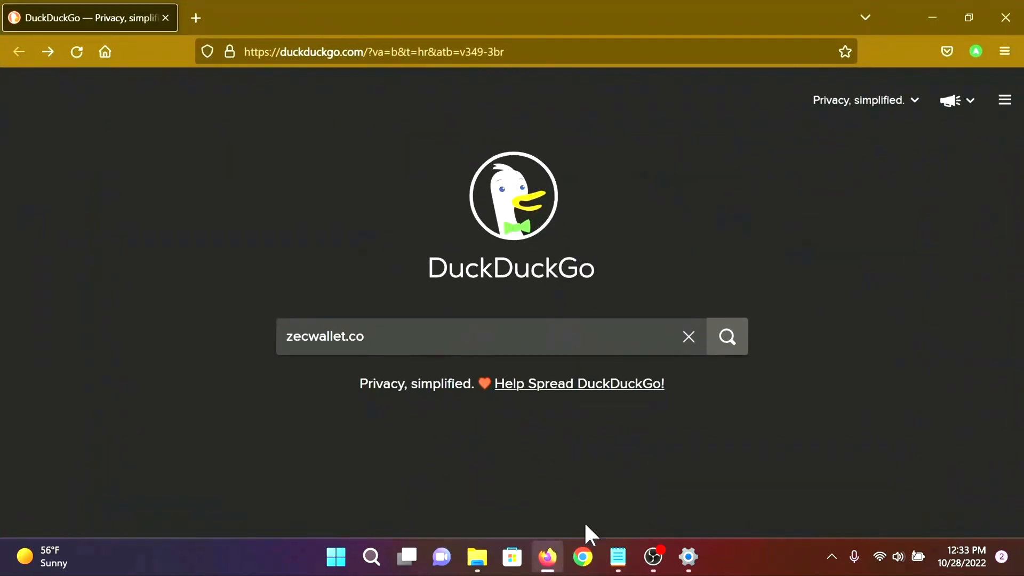
mouse_move(727, 336)
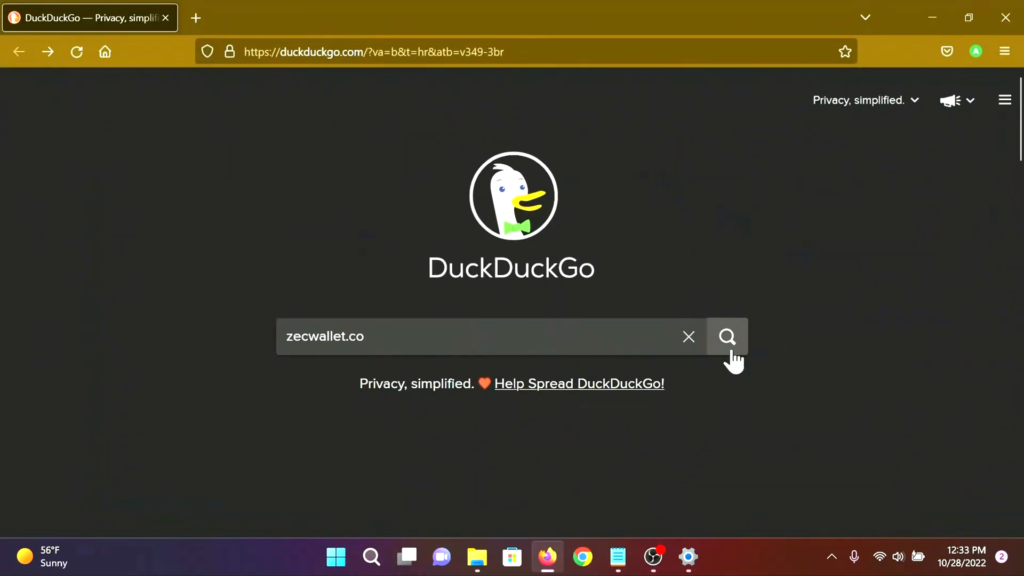
left_click(726, 336)
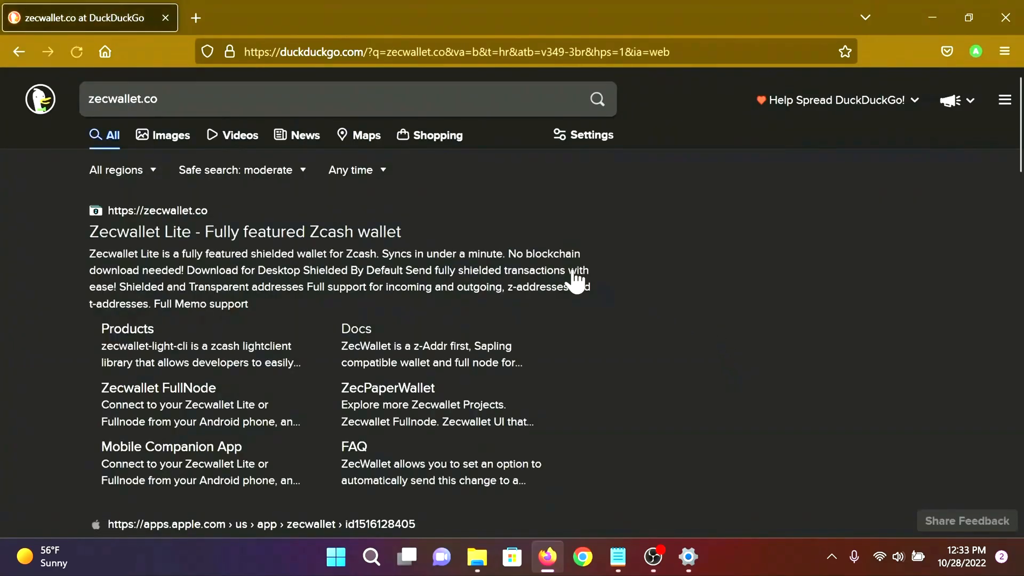
mouse_move(392, 246)
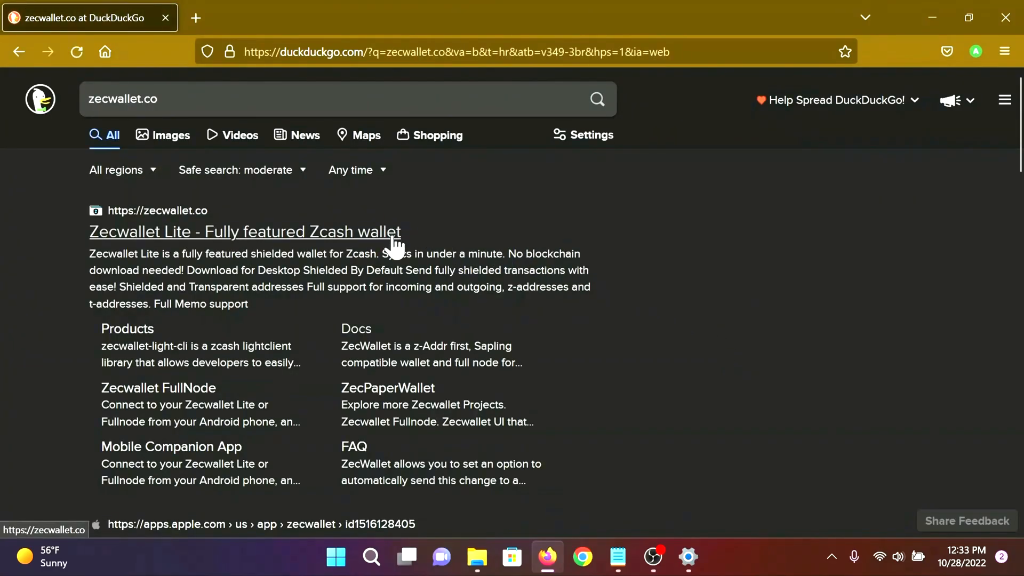
left_click(244, 232)
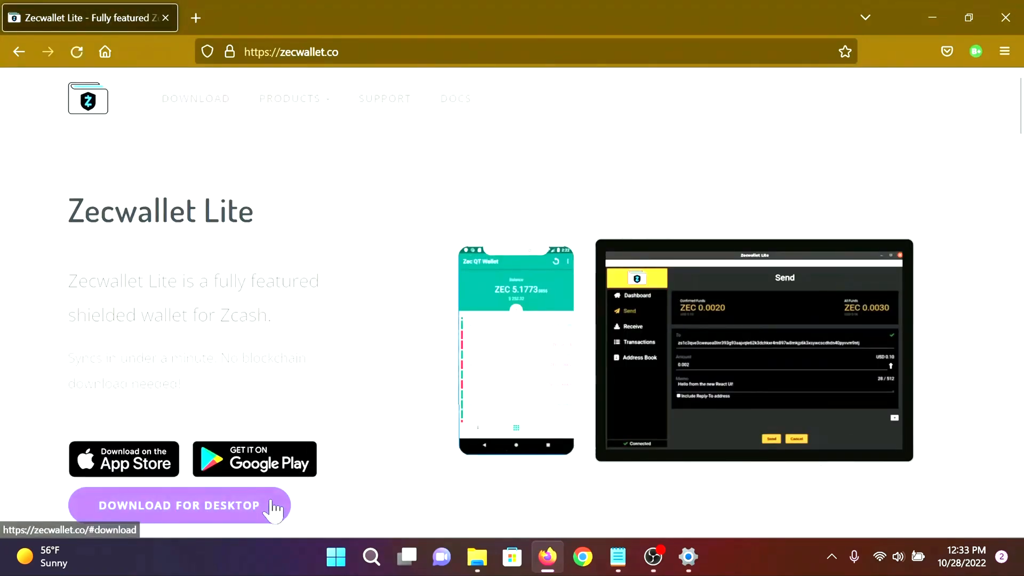
scroll("down", 3)
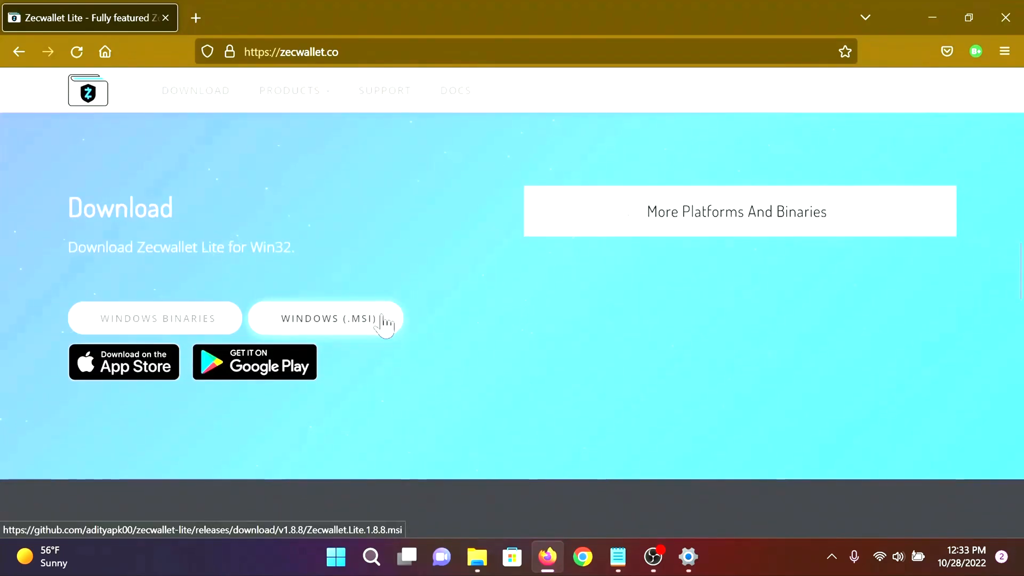
Download the Windows (.msi) installer and run it past the SmartScreen warning
left_click(325, 318)
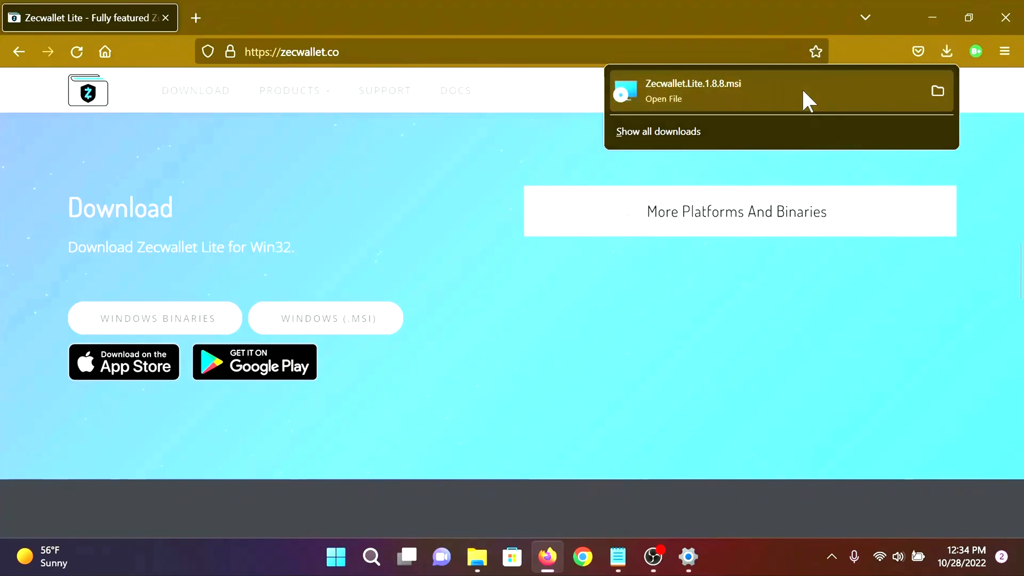
left_click(663, 98)
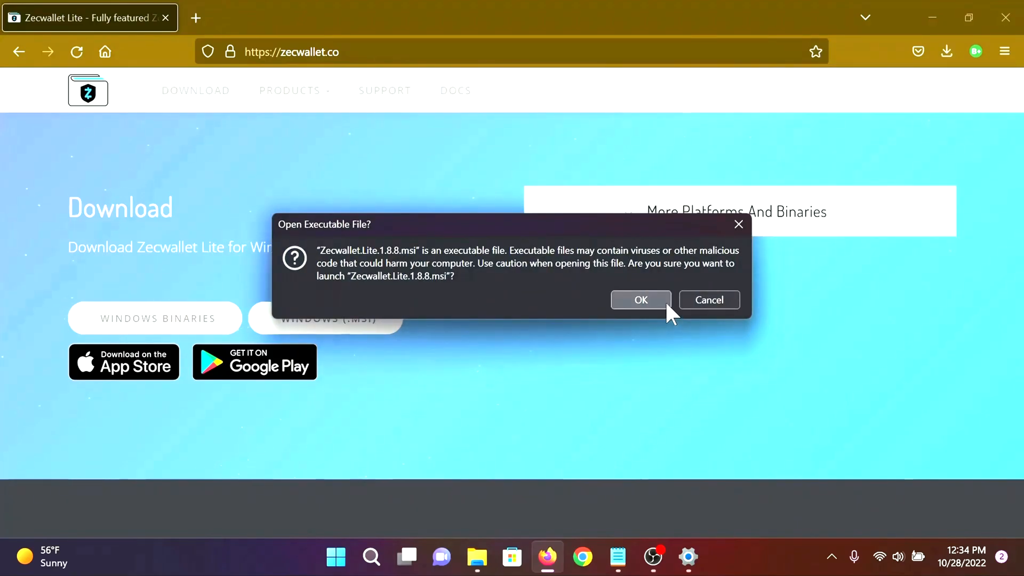
left_click(641, 300)
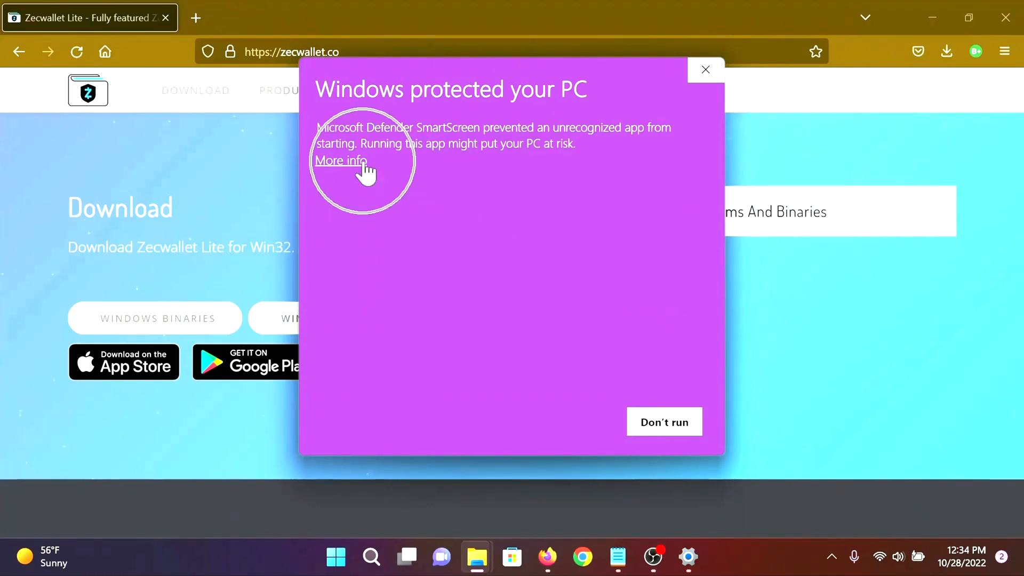
left_click(341, 161)
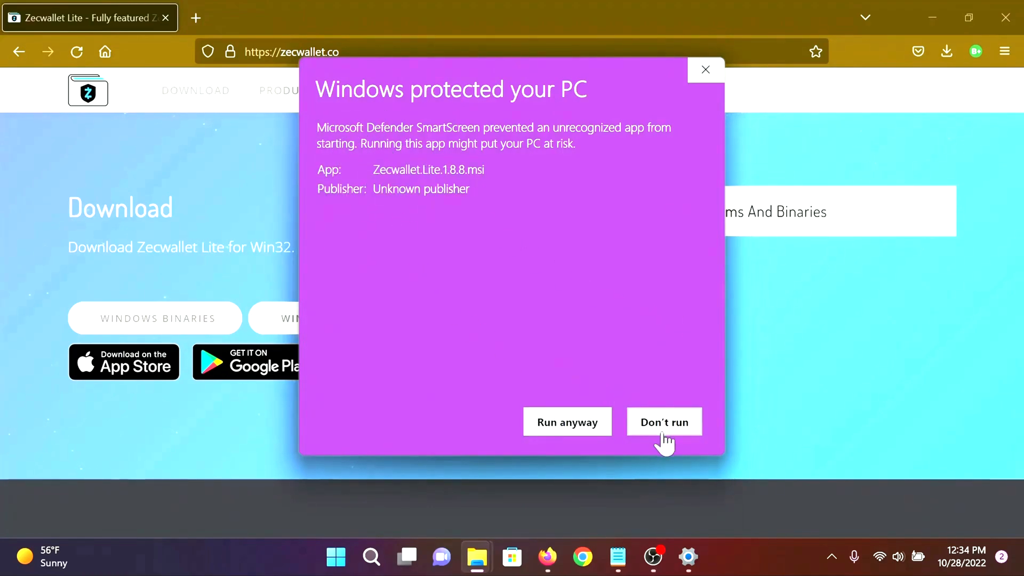
left_click(664, 421)
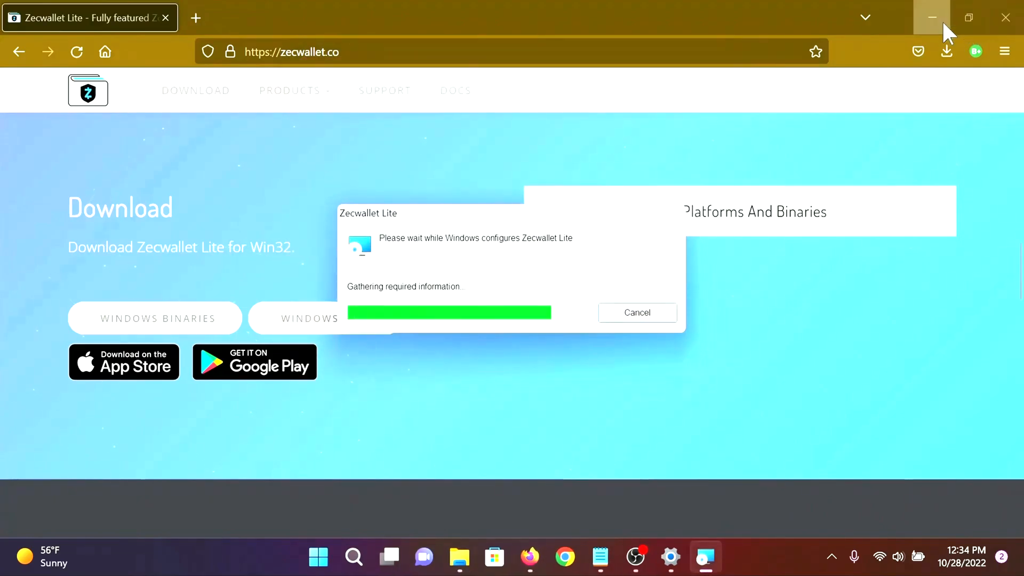
Minimize the browser and create a new wallet showing its seed phrase
left_click(932, 18)
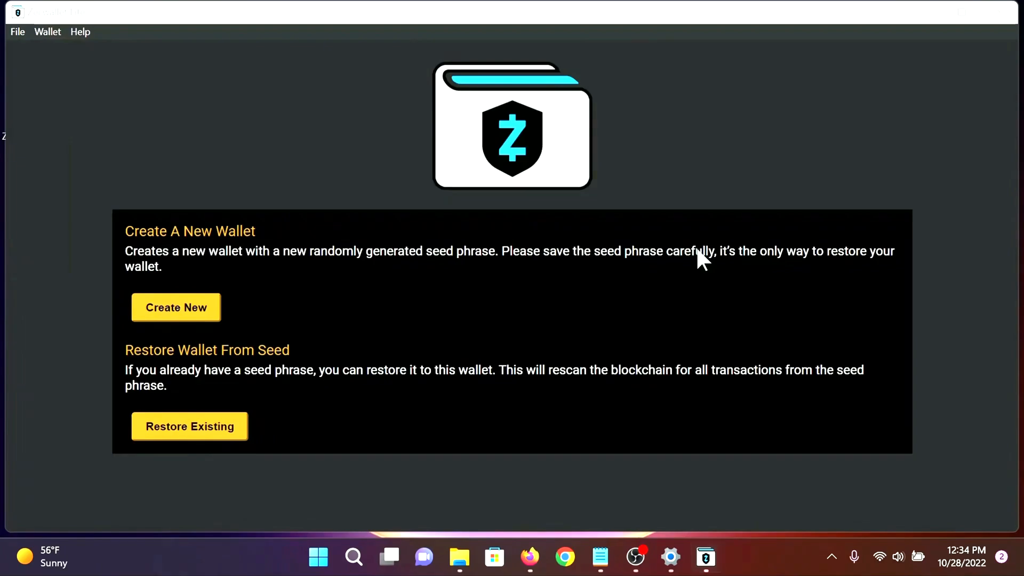
mouse_move(298, 312)
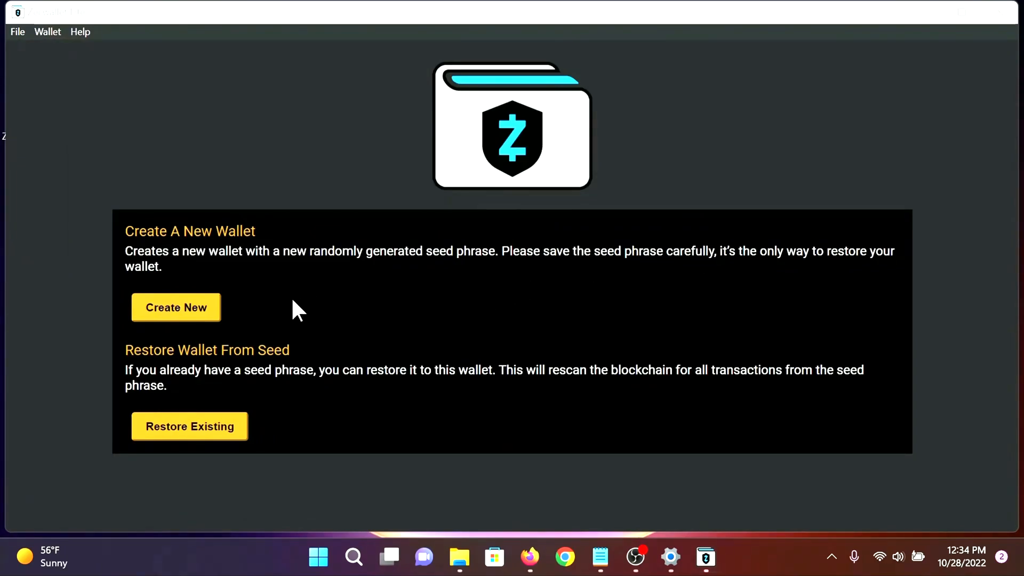
mouse_move(210, 323)
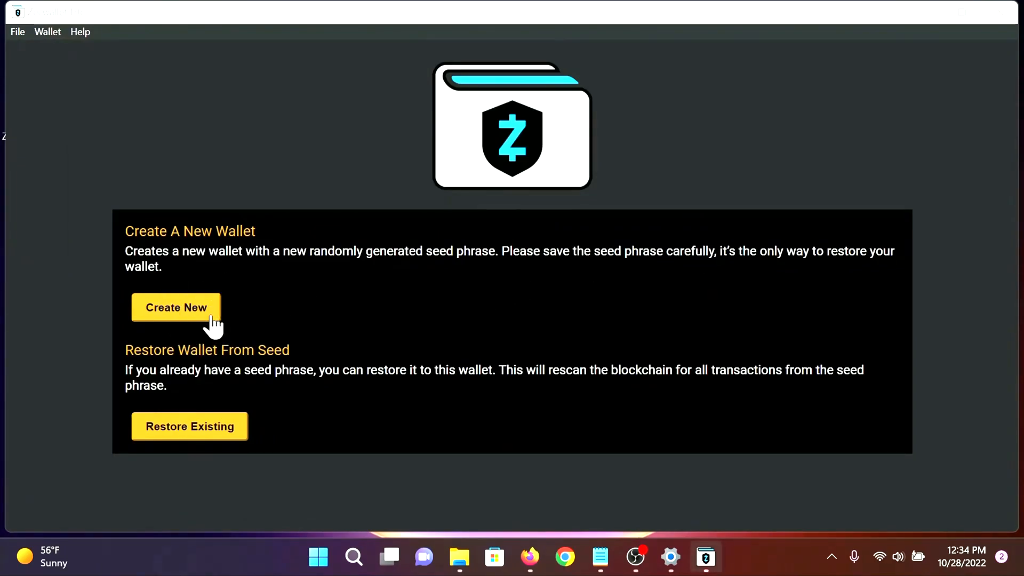
left_click(176, 307)
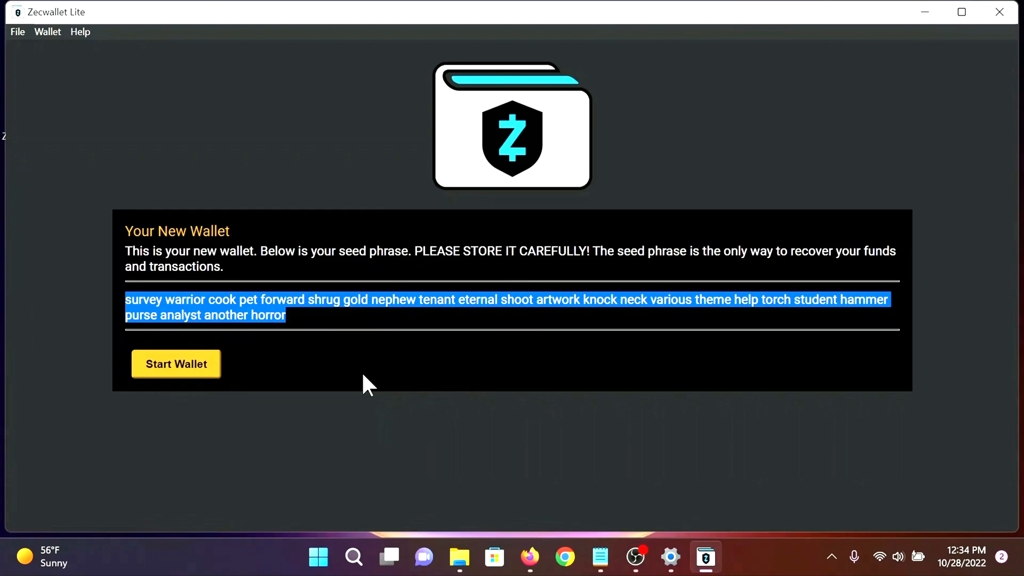
Copy the seed phrase into the ZCWL_SEED_BACKUP note and save it
right_click(437, 307)
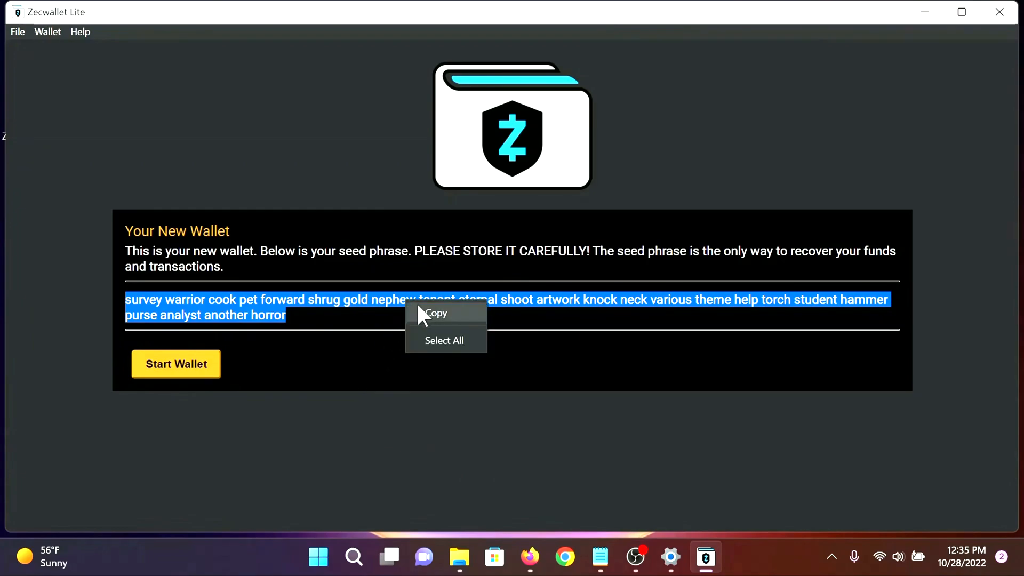
left_click(435, 313)
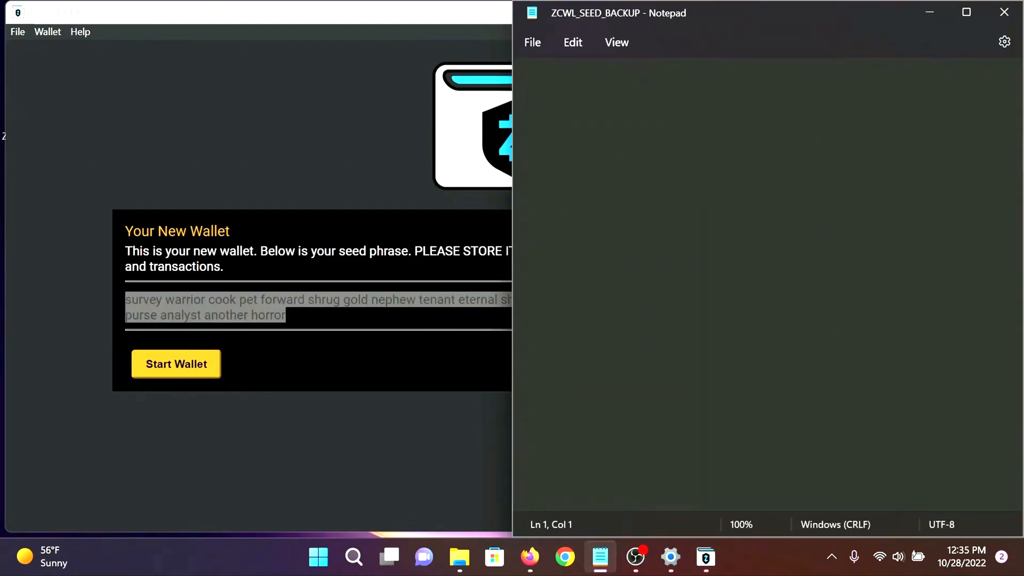
right_click(718, 131)
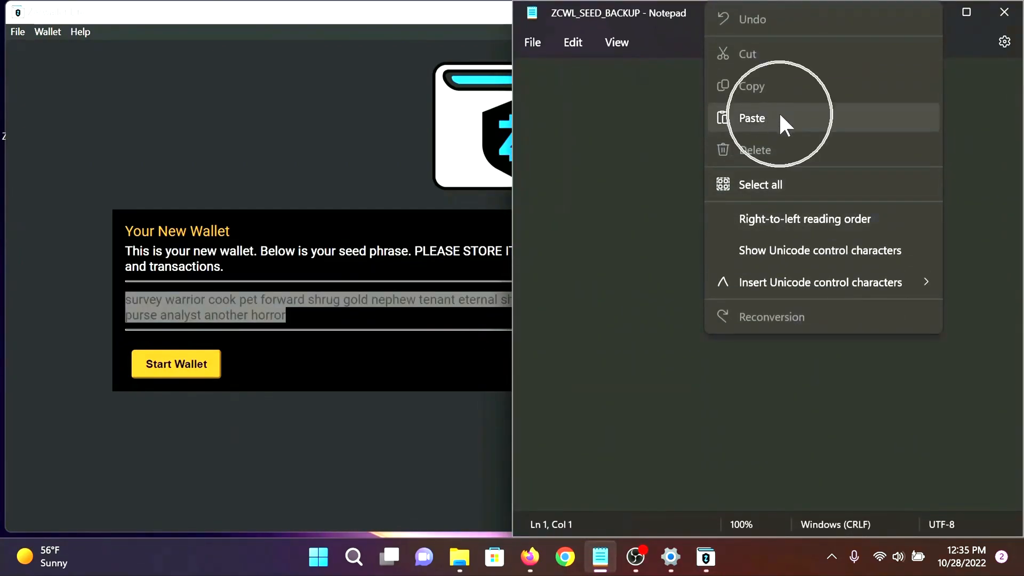
left_click(752, 118)
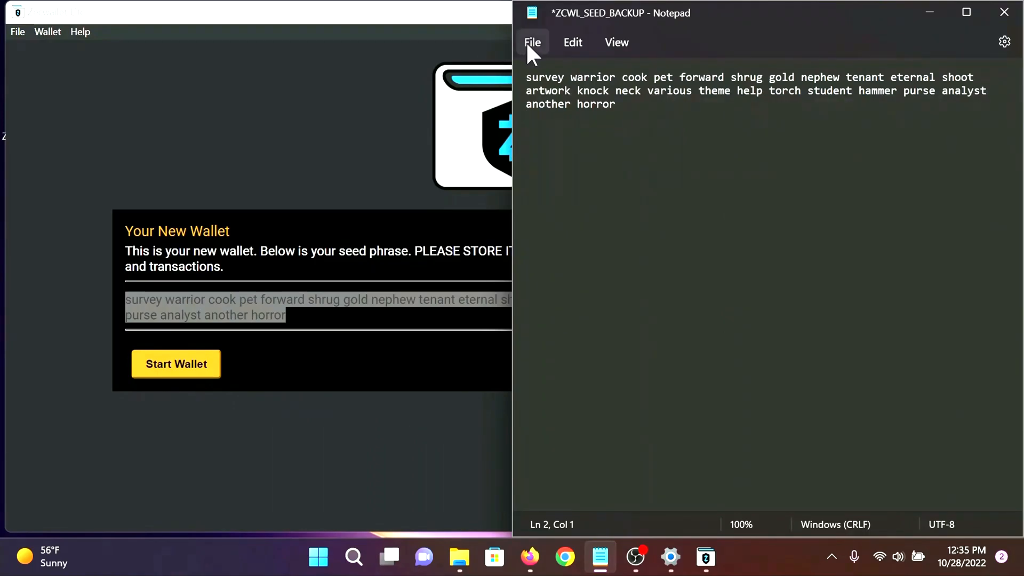
key("ctrl+s")
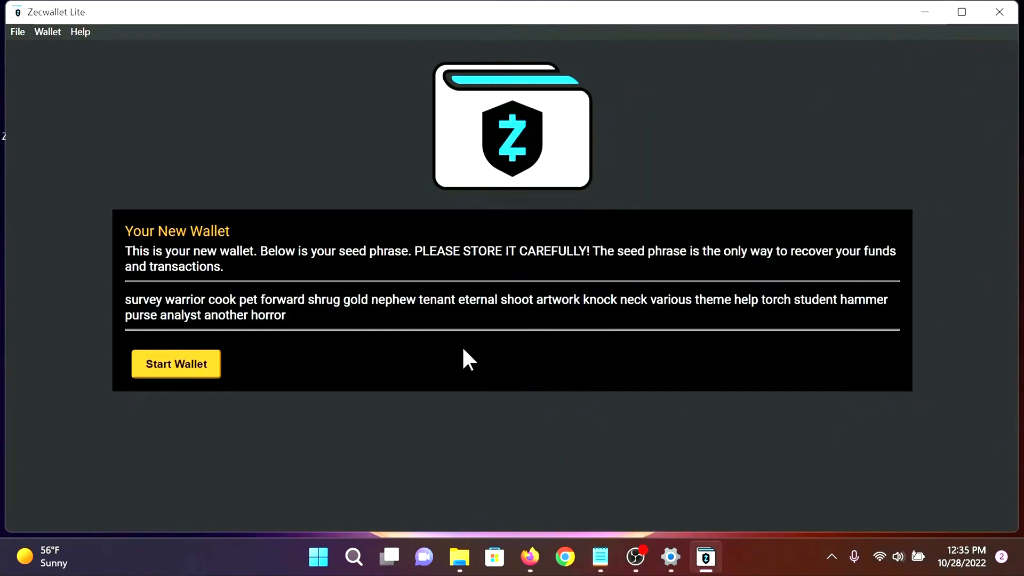
mouse_move(353, 557)
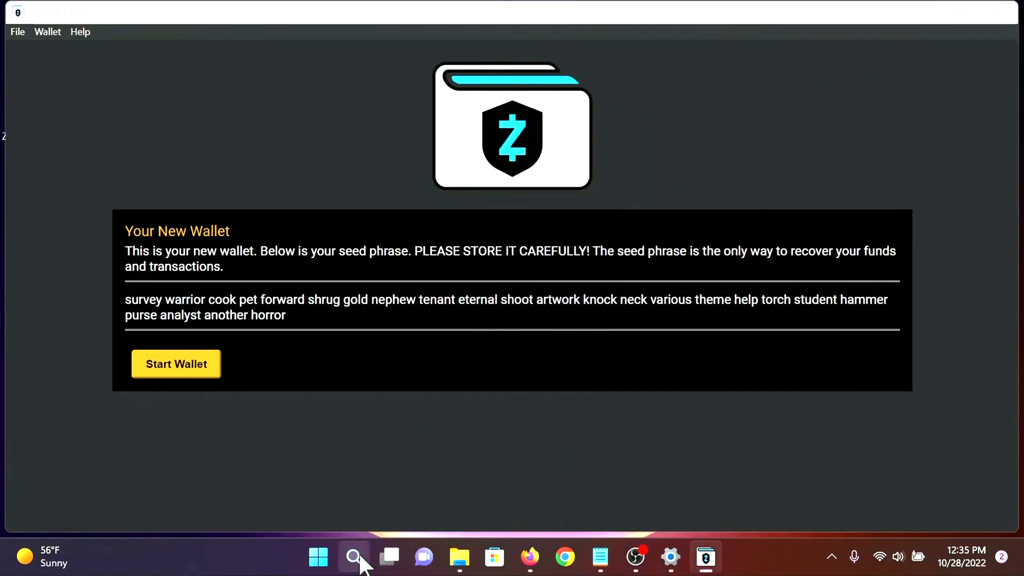
Launch Snipping Tool from Windows search
left_click(353, 557)
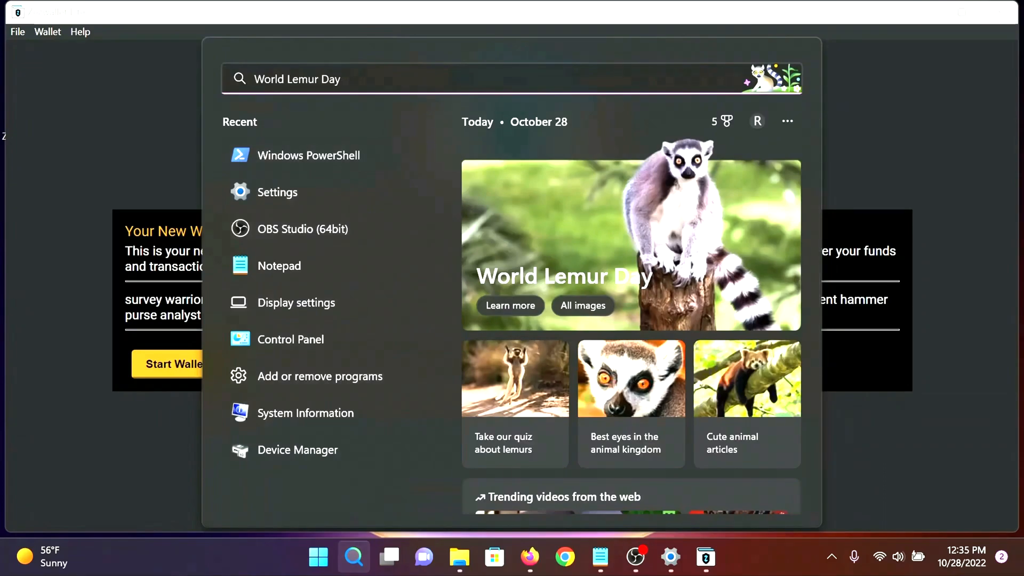
type("s")
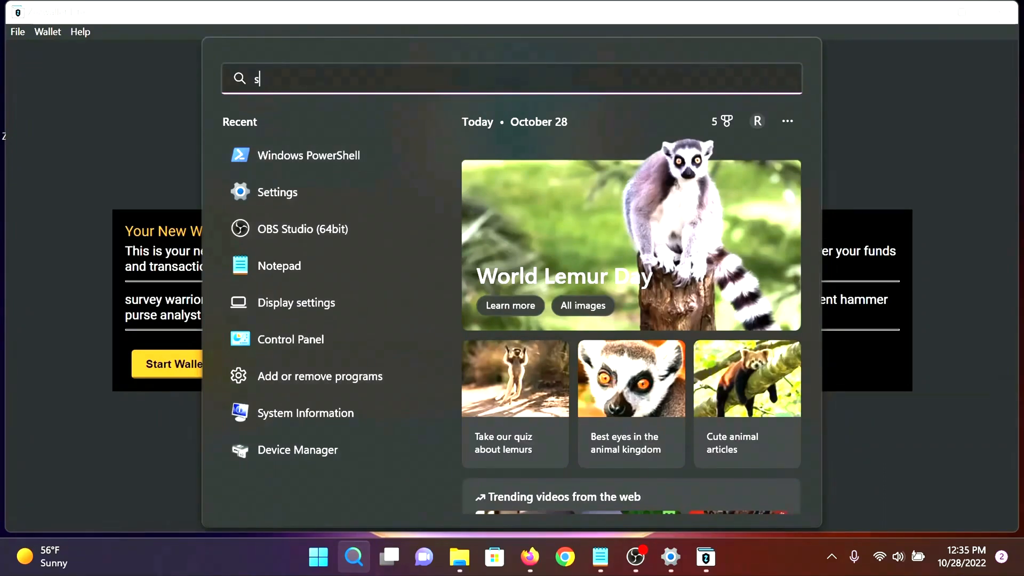
type("nipping t")
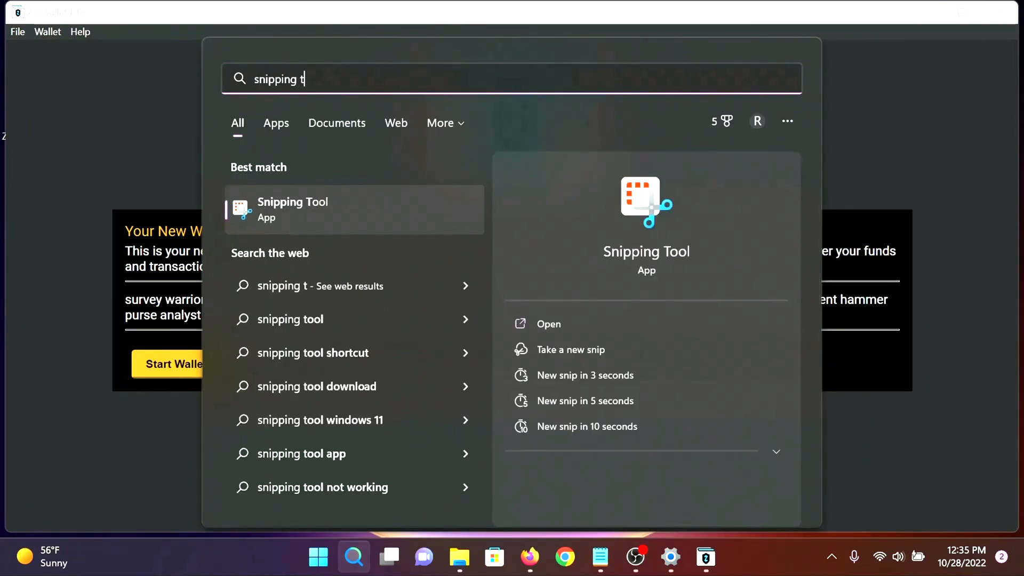
type("ool")
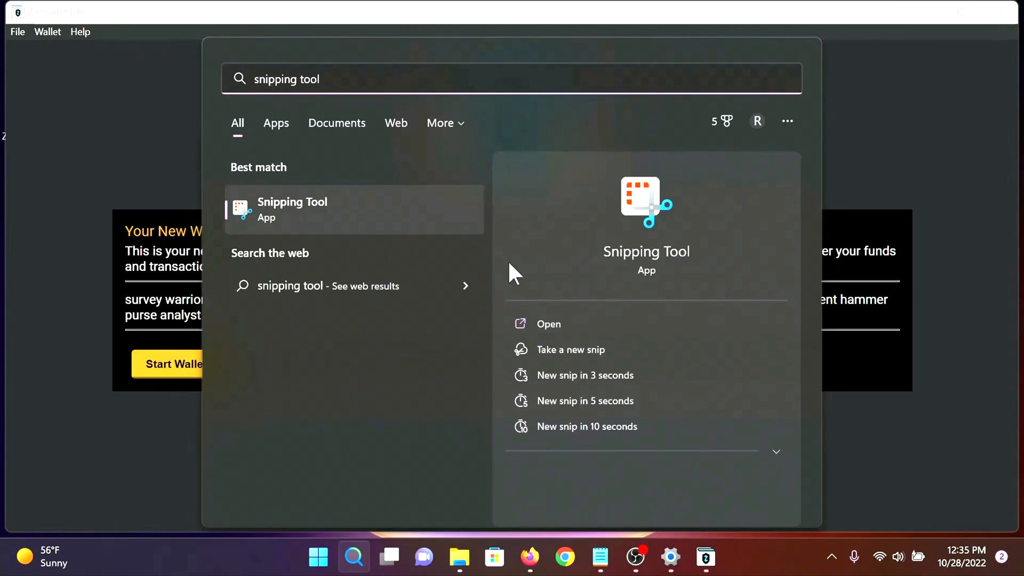
left_click(548, 325)
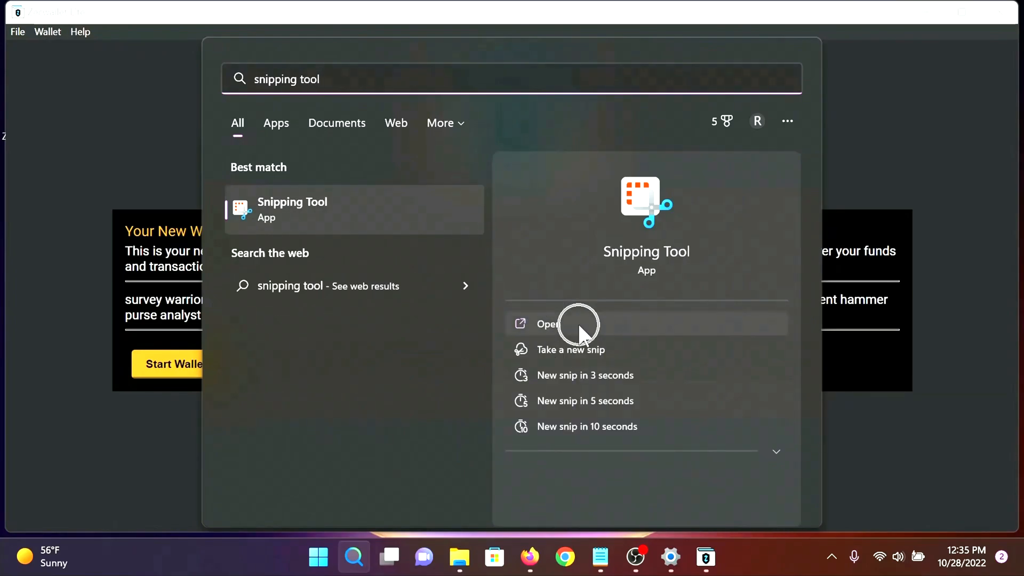
left_click(547, 325)
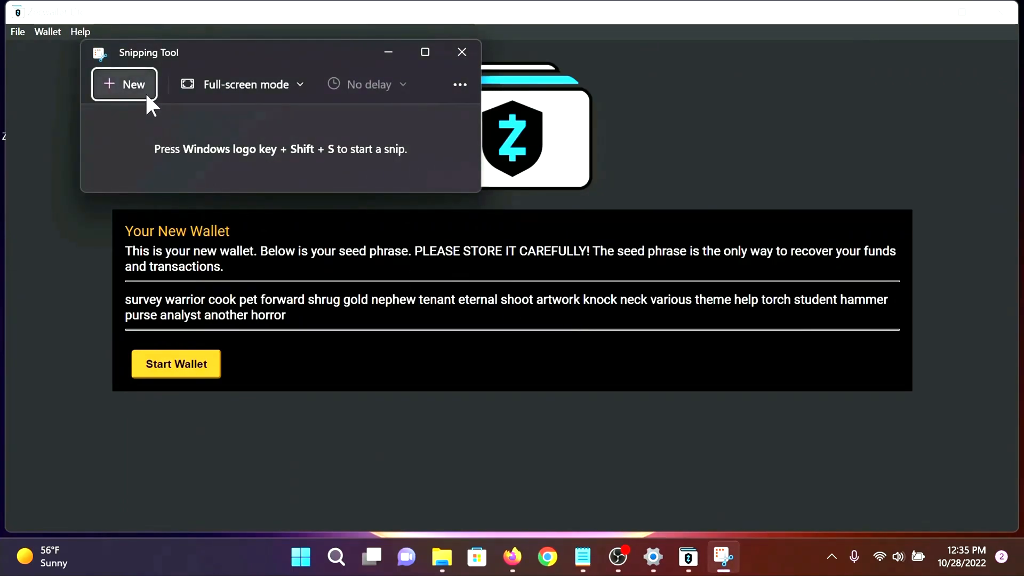
Take a full-screen snip of the seed phrase screen and close Snipping Tool
left_click(462, 51)
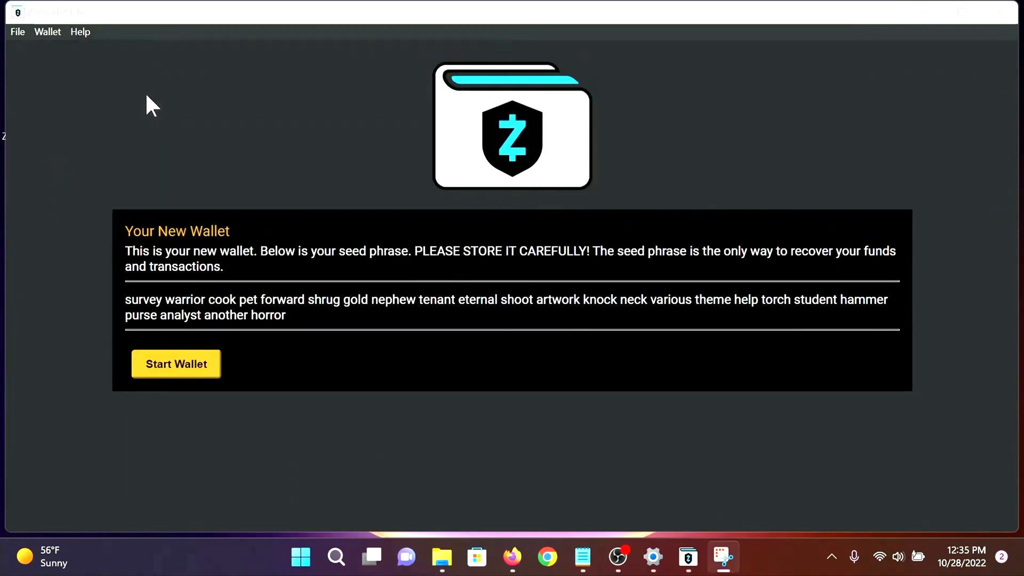
left_click(722, 557)
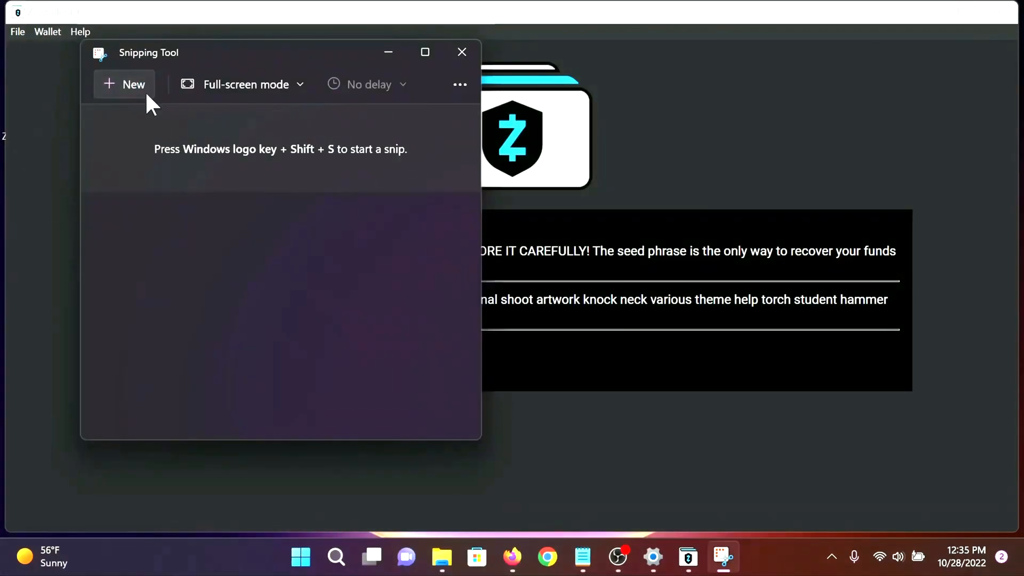
left_click(123, 83)
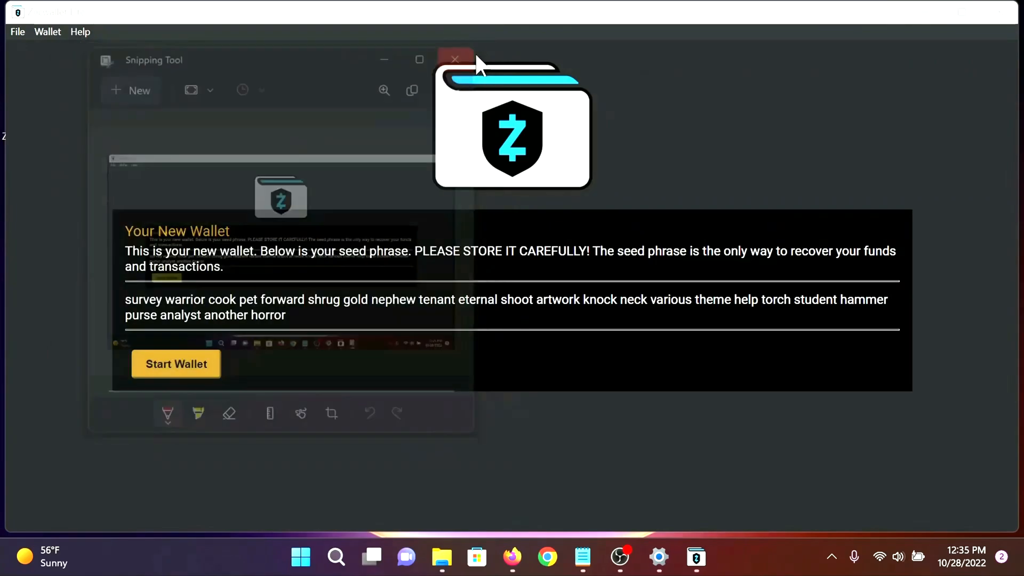
left_click(456, 60)
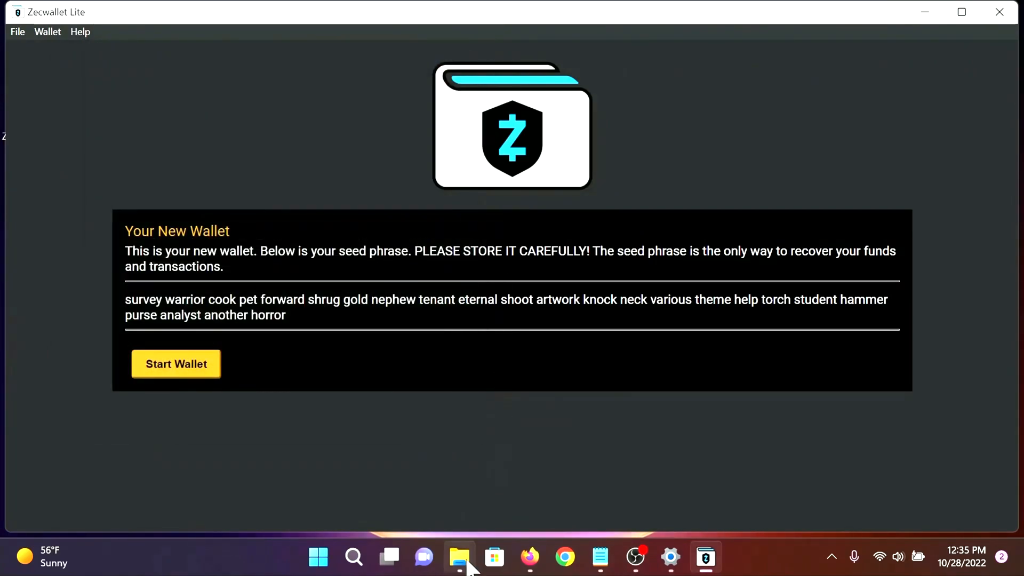
Open the Screenshots folder under Pictures in File Explorer
left_click(459, 557)
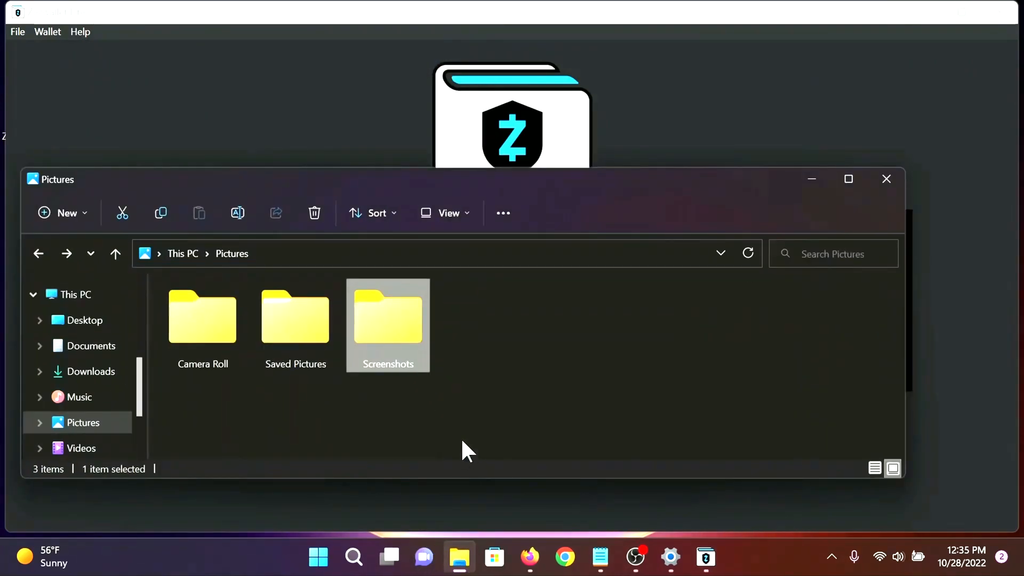
double_click(388, 318)
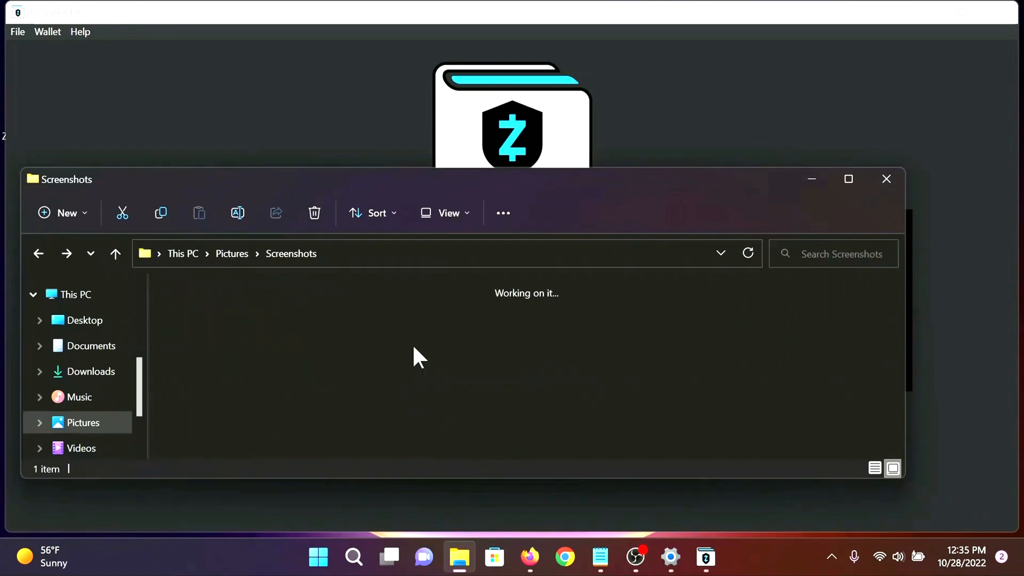
mouse_move(225, 388)
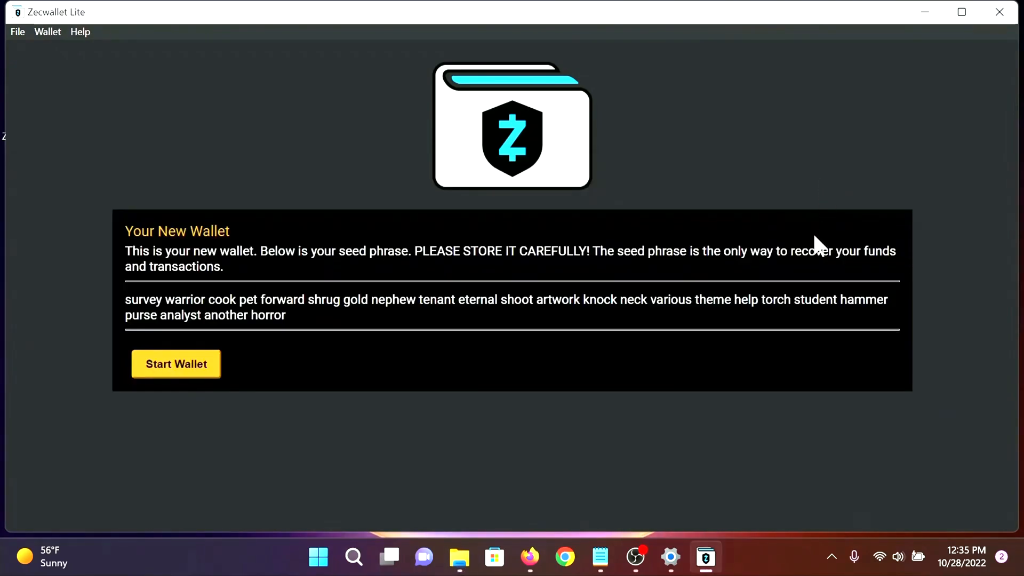
mouse_move(210, 383)
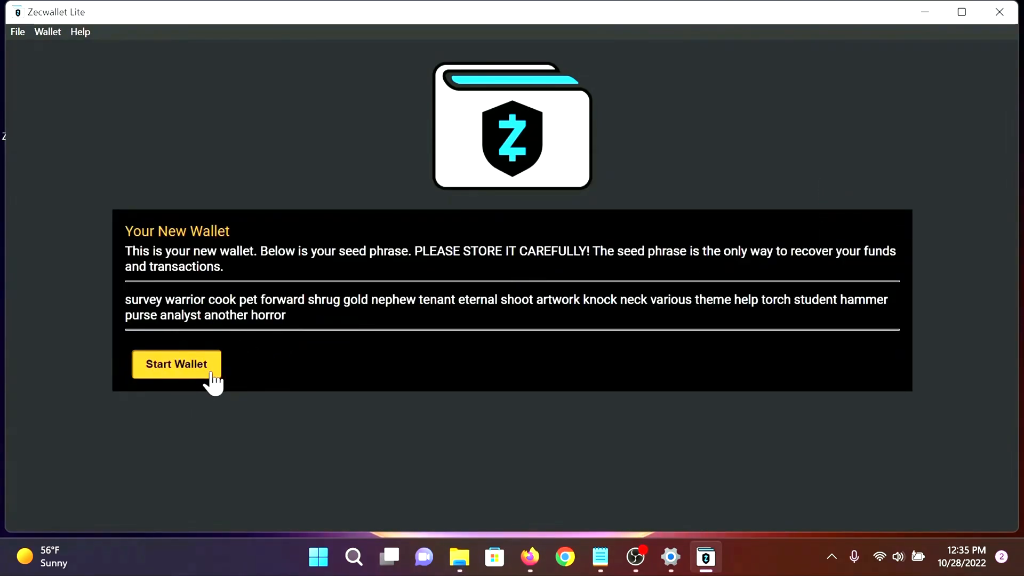
Start the new wallet and load its dashboard with zero balances
left_click(176, 364)
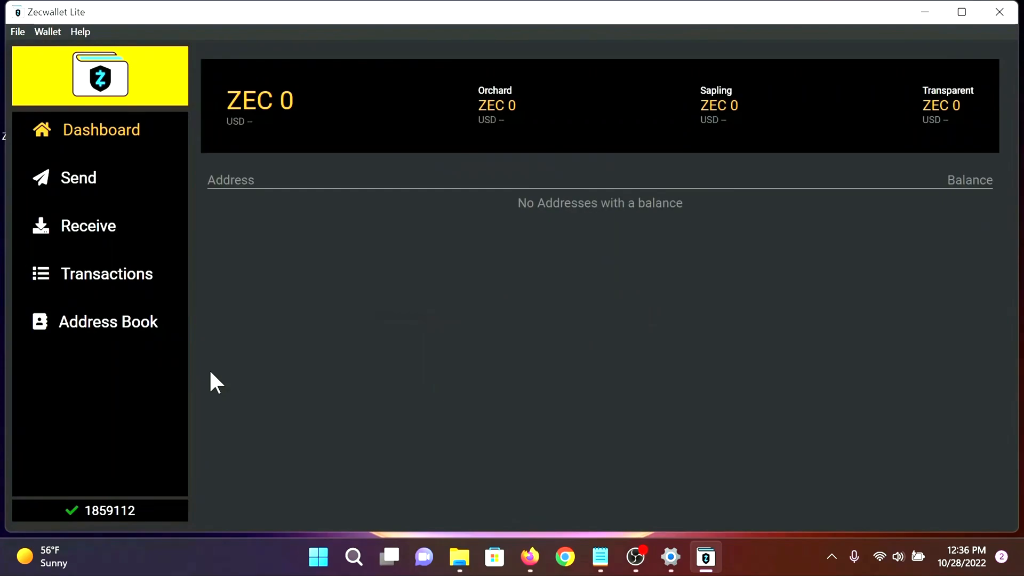
mouse_move(502, 139)
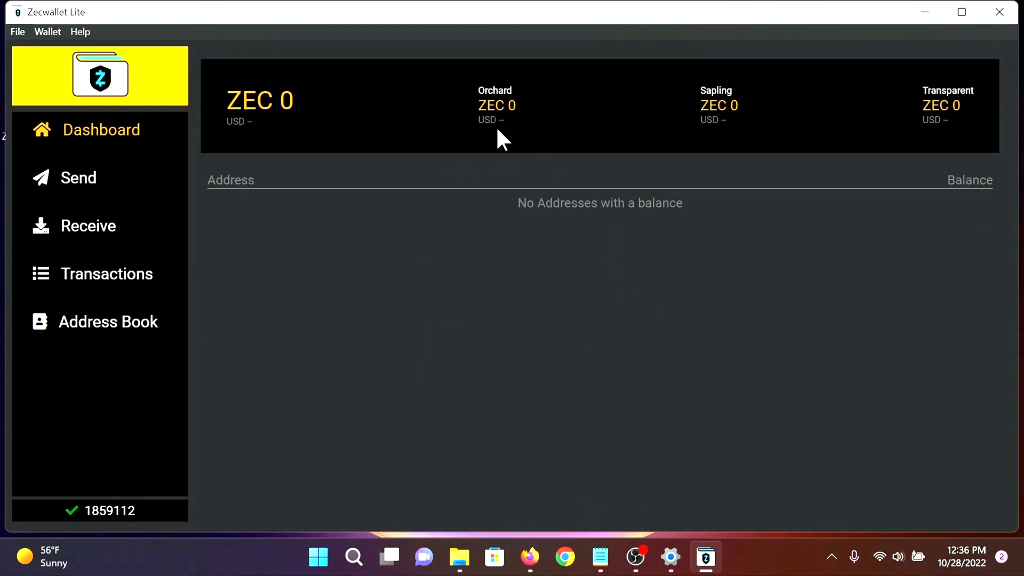
mouse_move(919, 151)
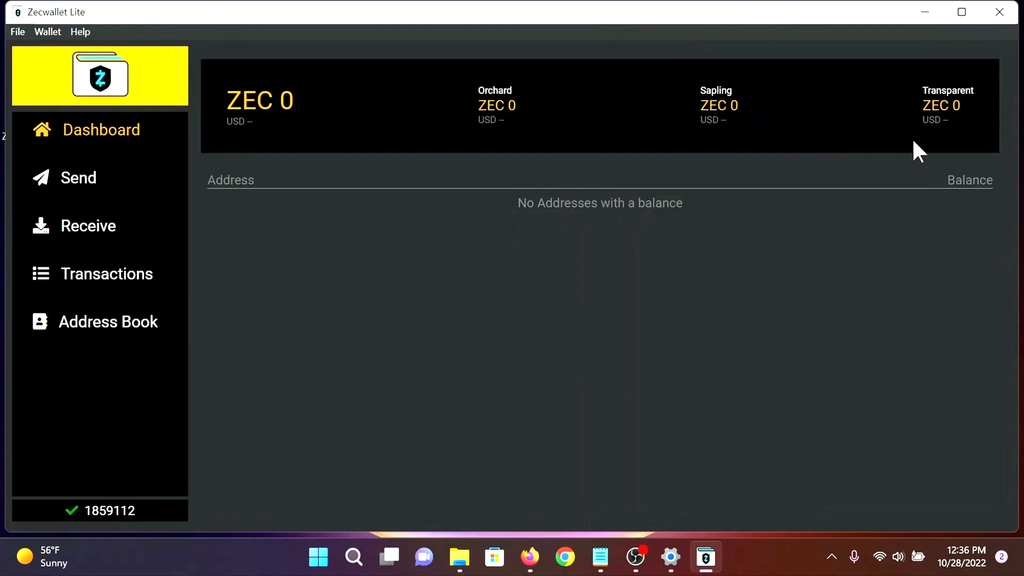
mouse_move(249, 146)
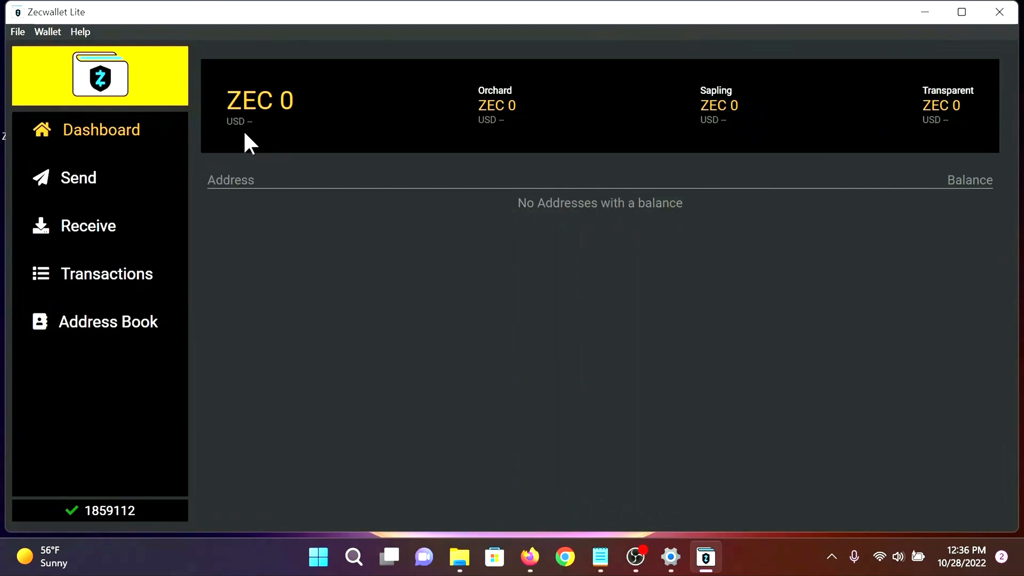
mouse_move(196, 140)
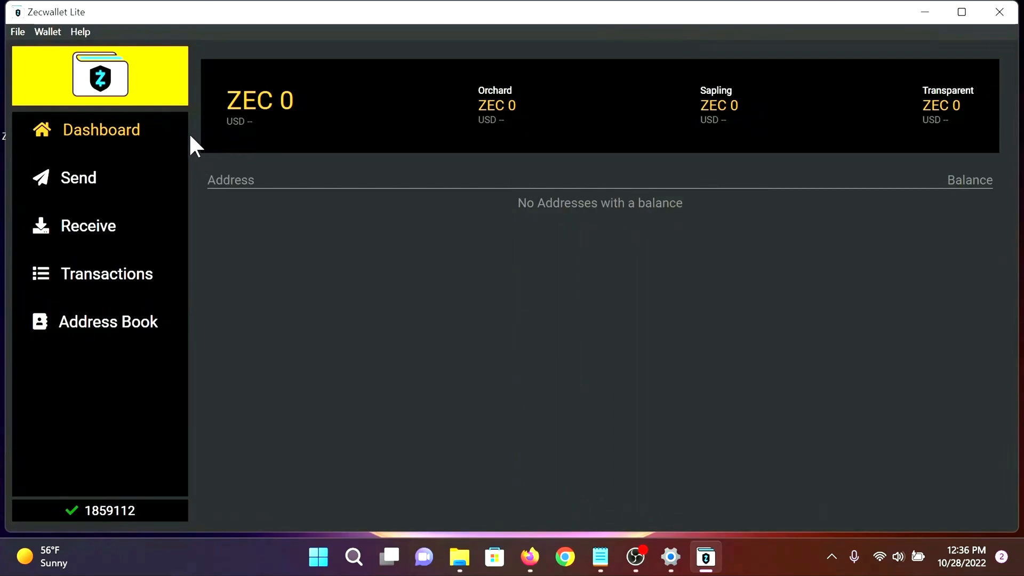
mouse_move(88, 225)
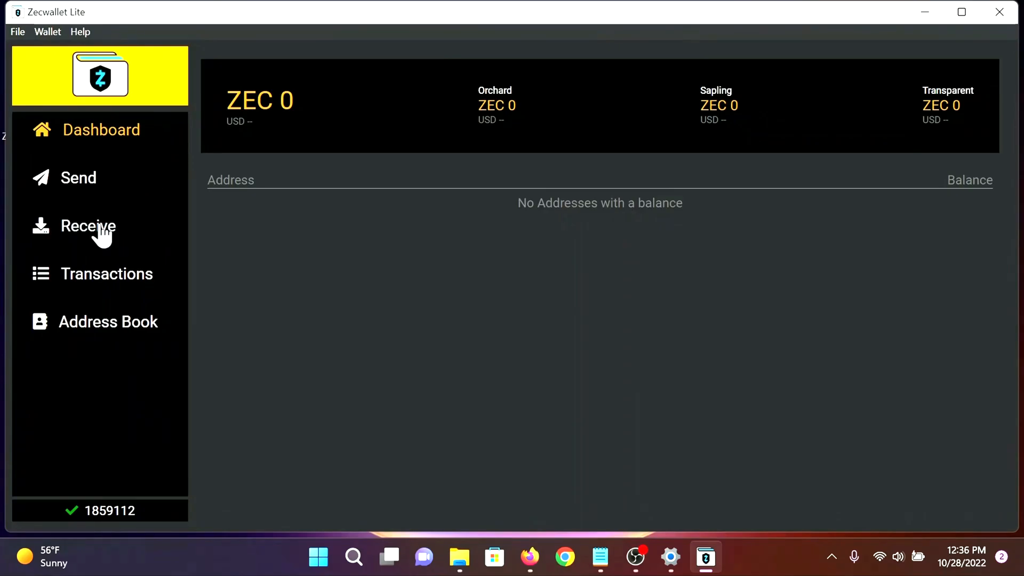
Copy the unified address, then the shielded sapling address, from the Receive screen
left_click(88, 225)
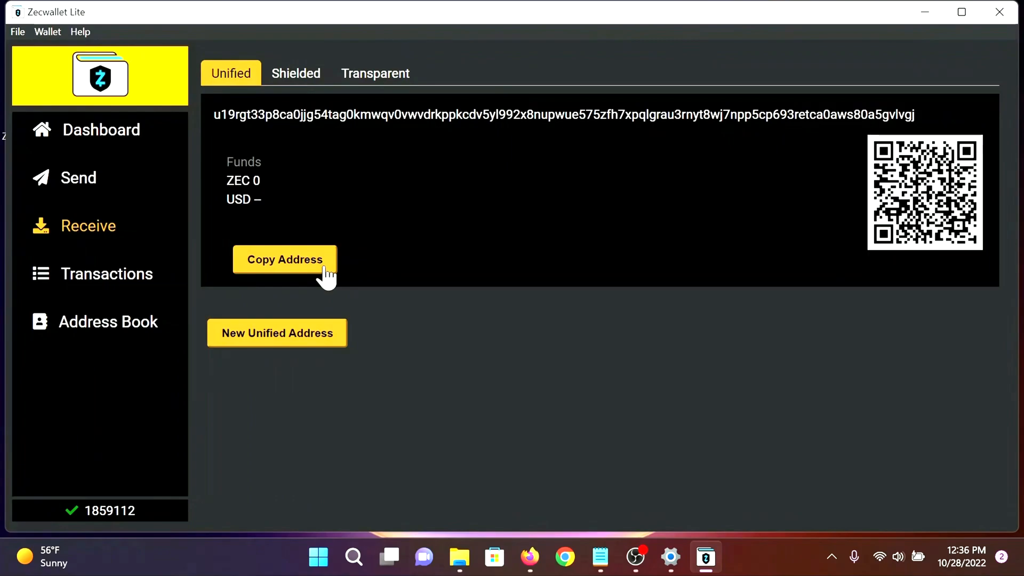
left_click(285, 259)
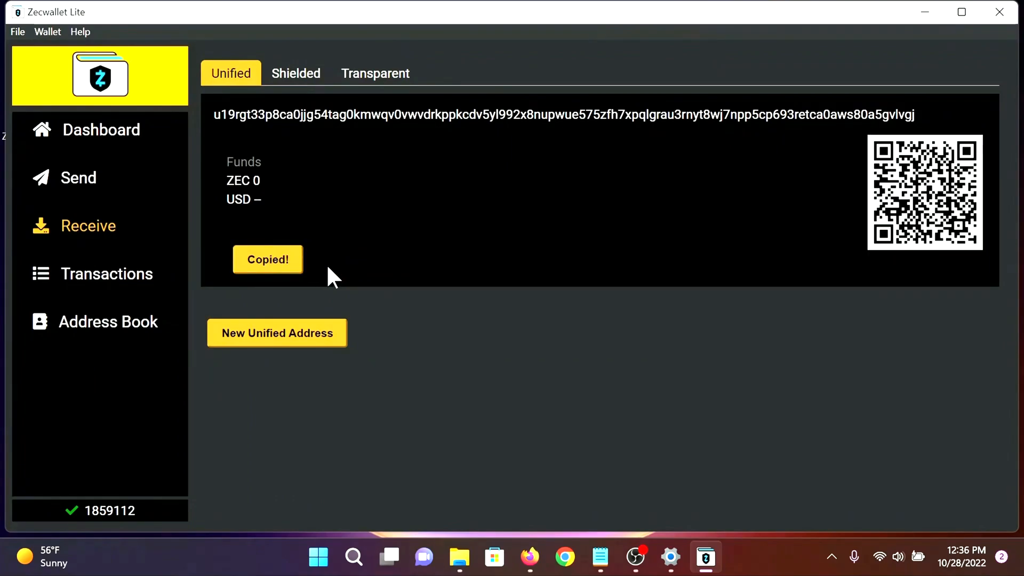
mouse_move(307, 92)
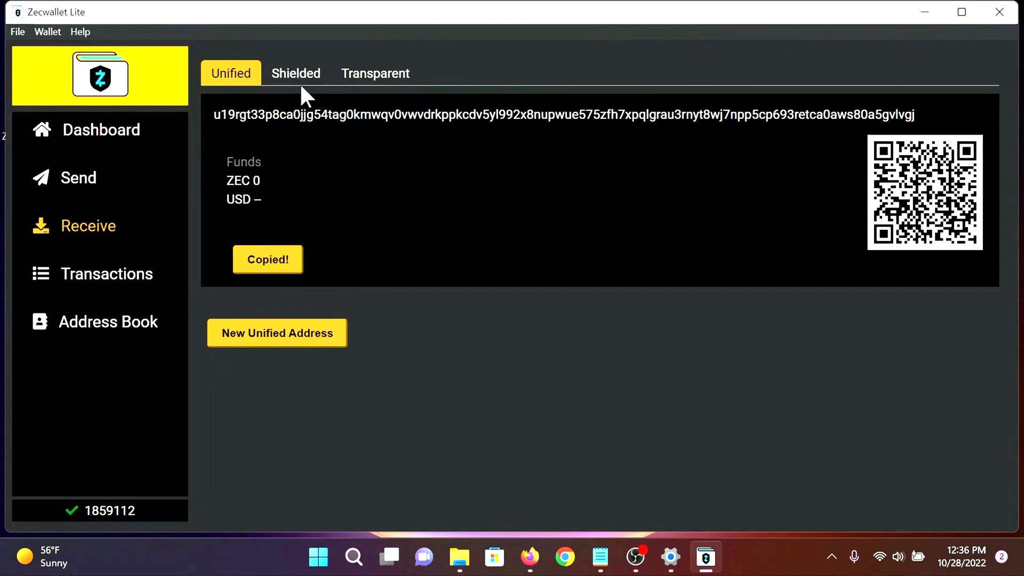
left_click(296, 74)
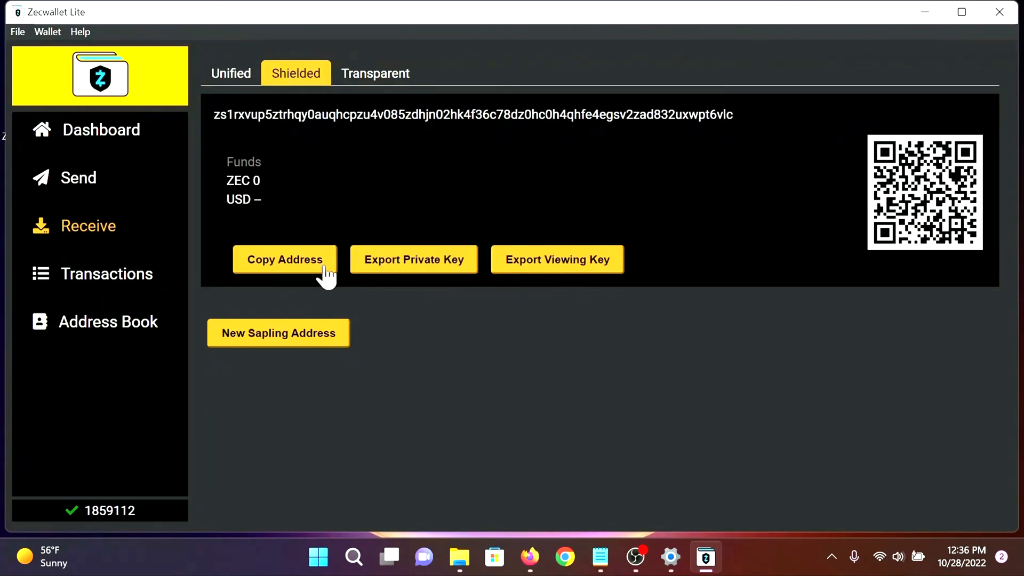
left_click(285, 260)
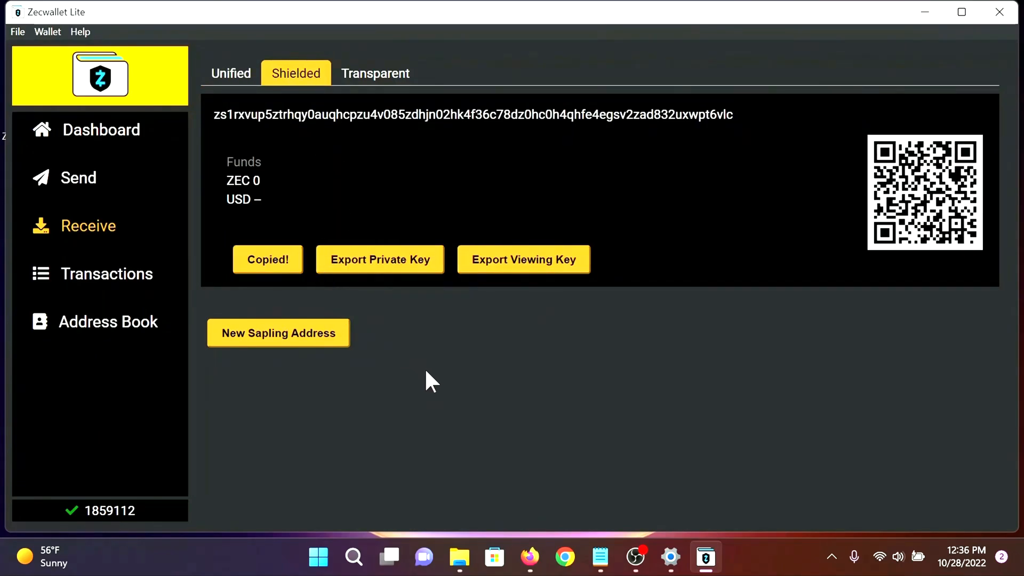
mouse_move(490, 398)
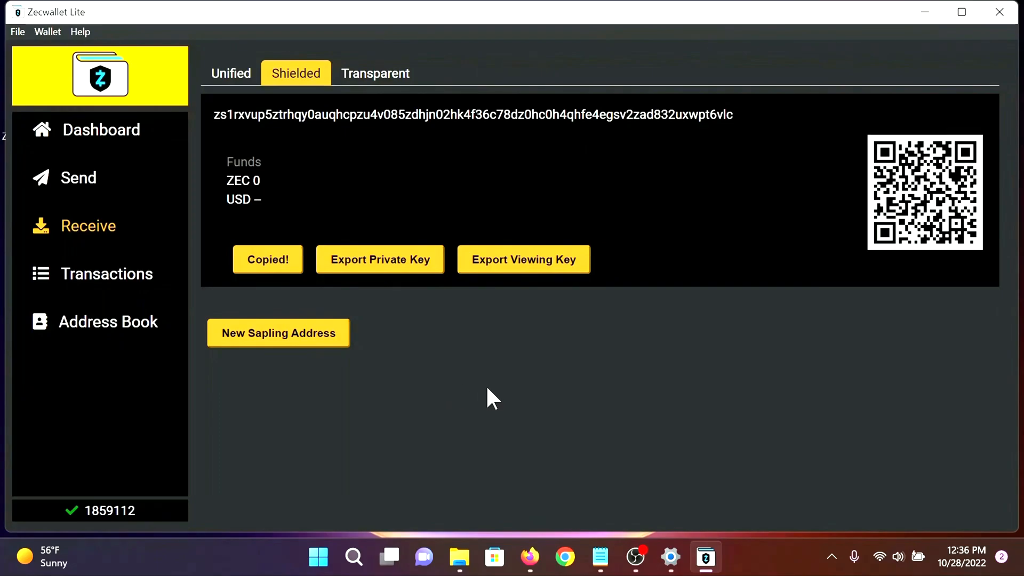
Return to the dashboard showing 0.0025 ZEC received at the sapling address
left_click(101, 129)
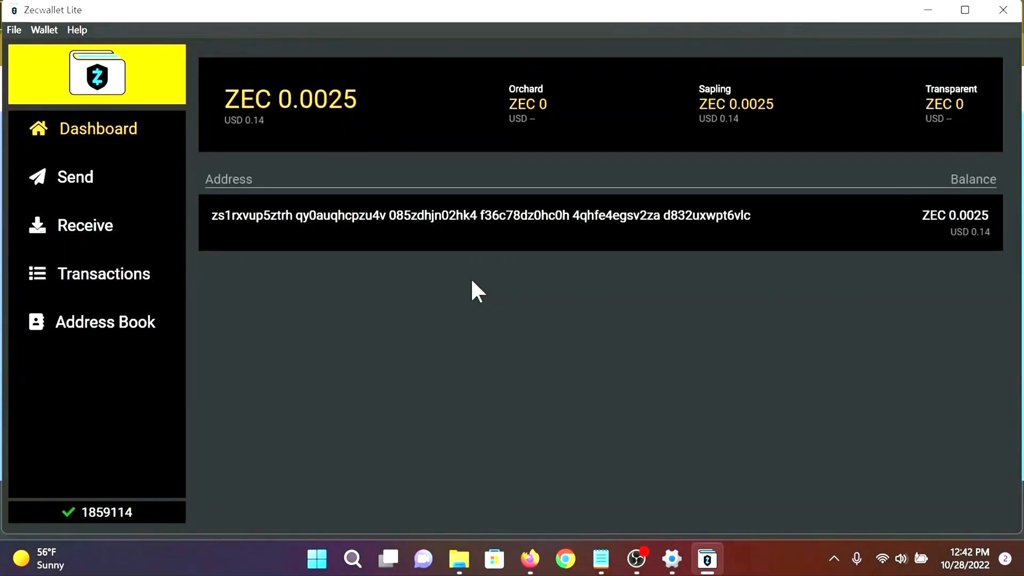
mouse_move(574, 281)
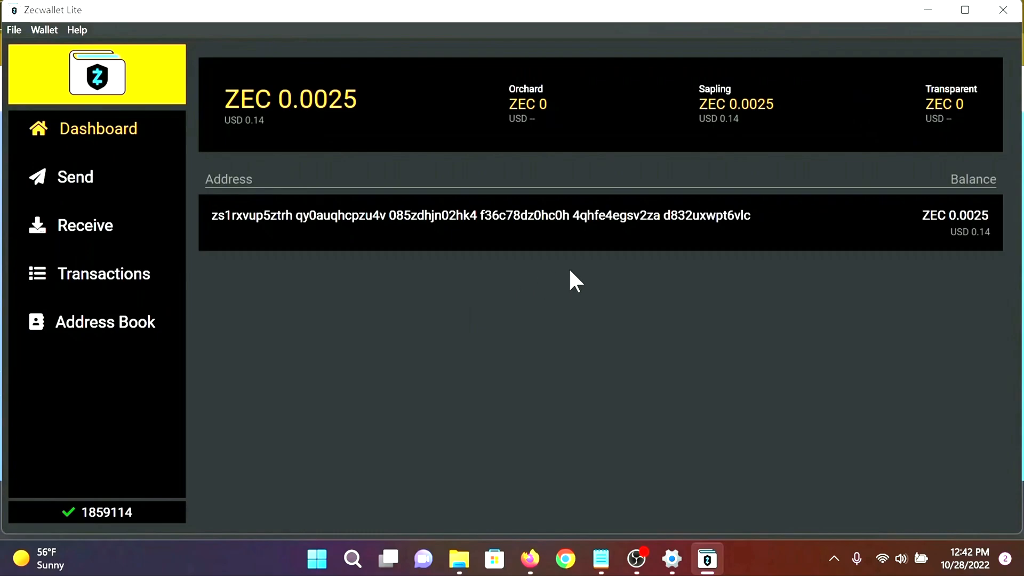
mouse_move(359, 152)
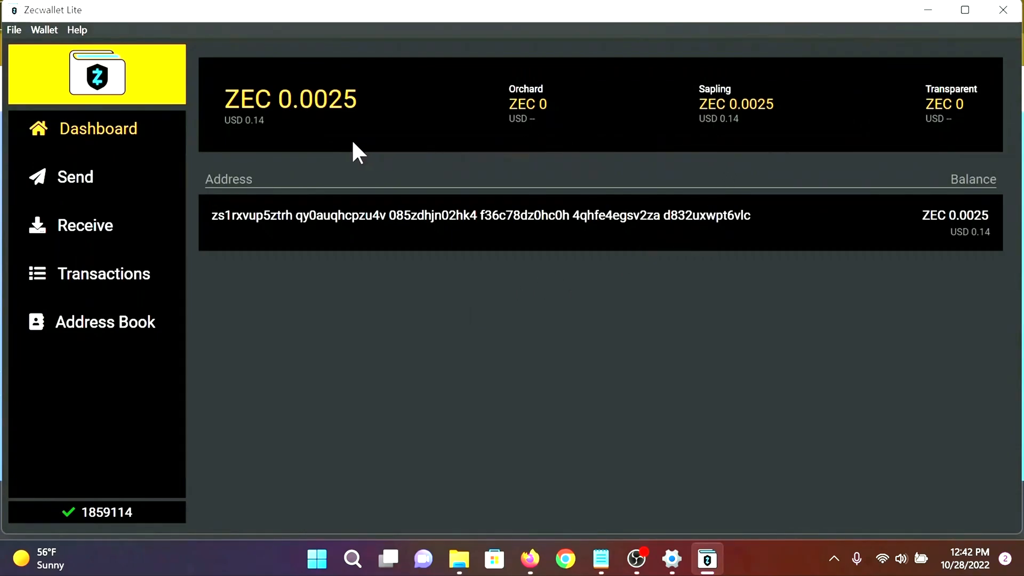
mouse_move(121, 281)
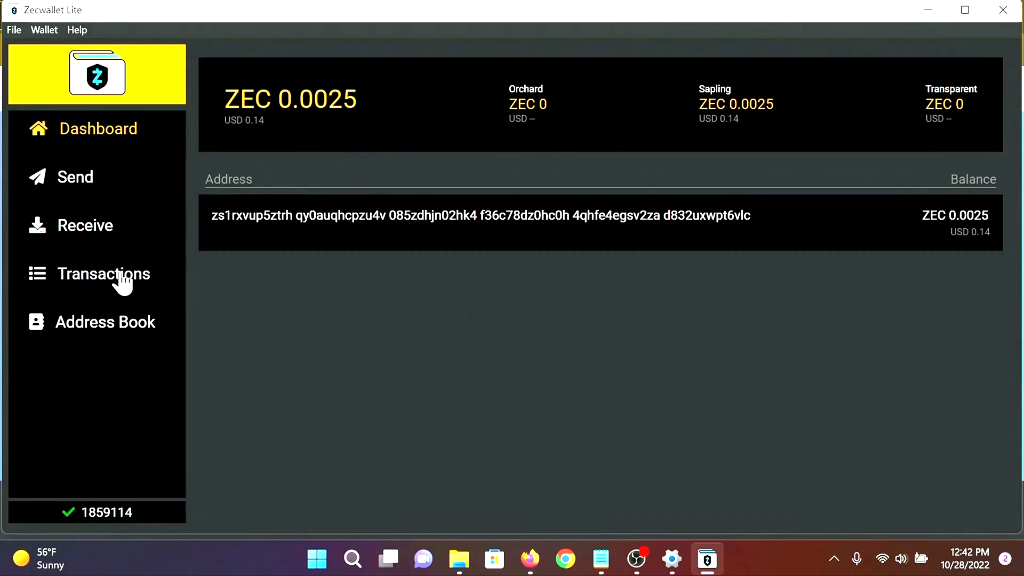
Review the 0.0025 ZEC receive transaction's details and memo, then close them
left_click(103, 275)
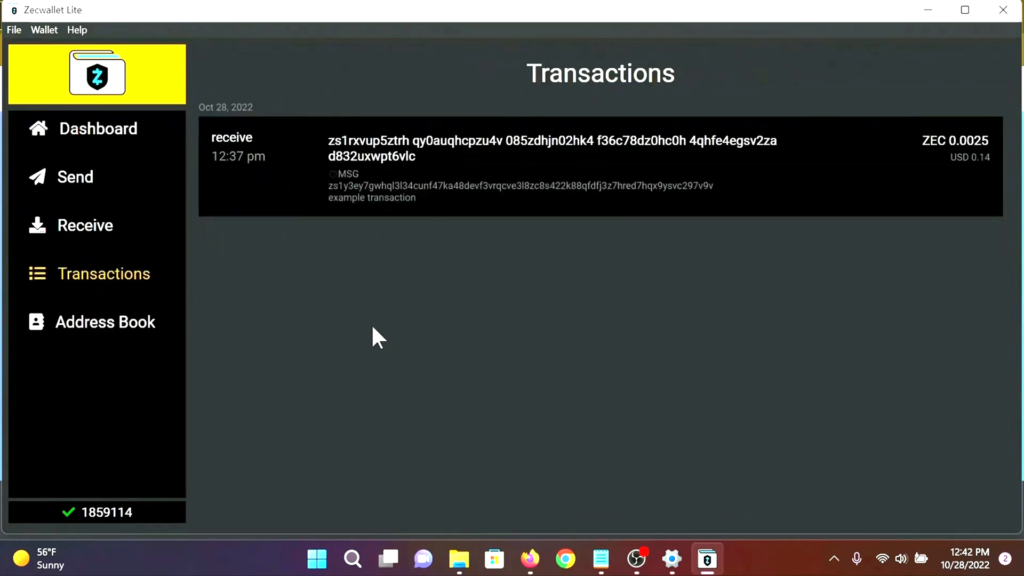
mouse_move(473, 157)
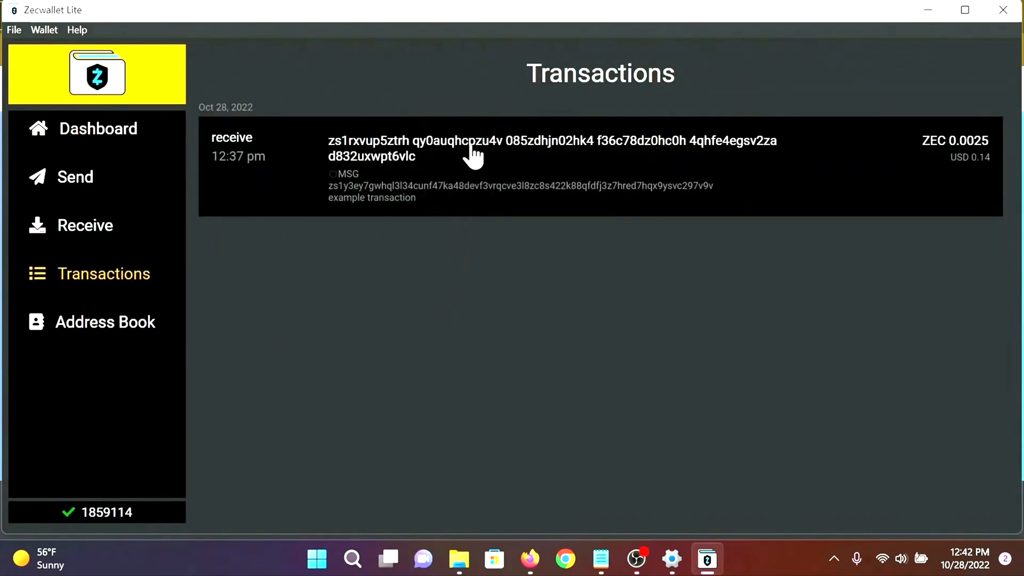
left_click(471, 166)
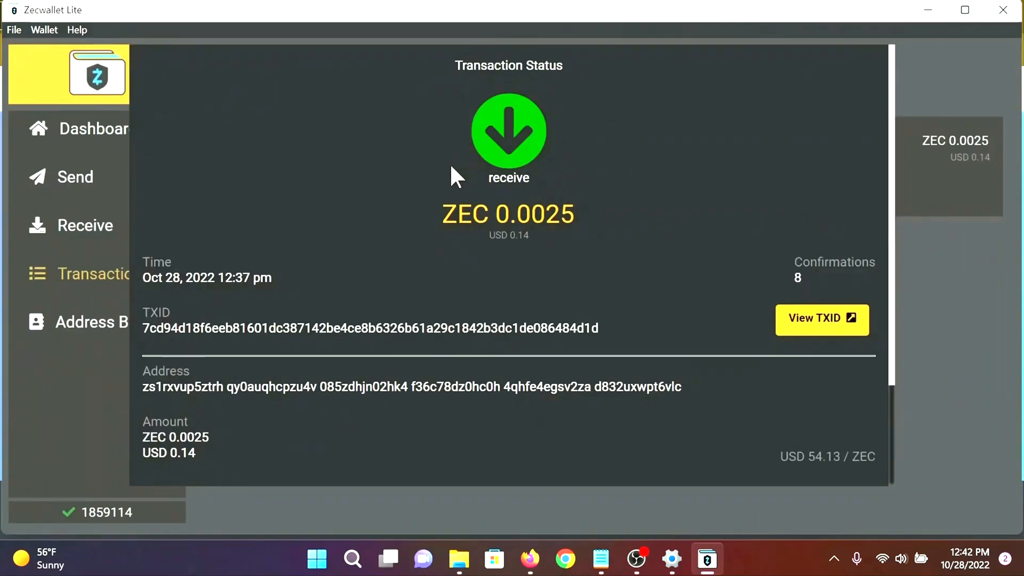
mouse_move(358, 318)
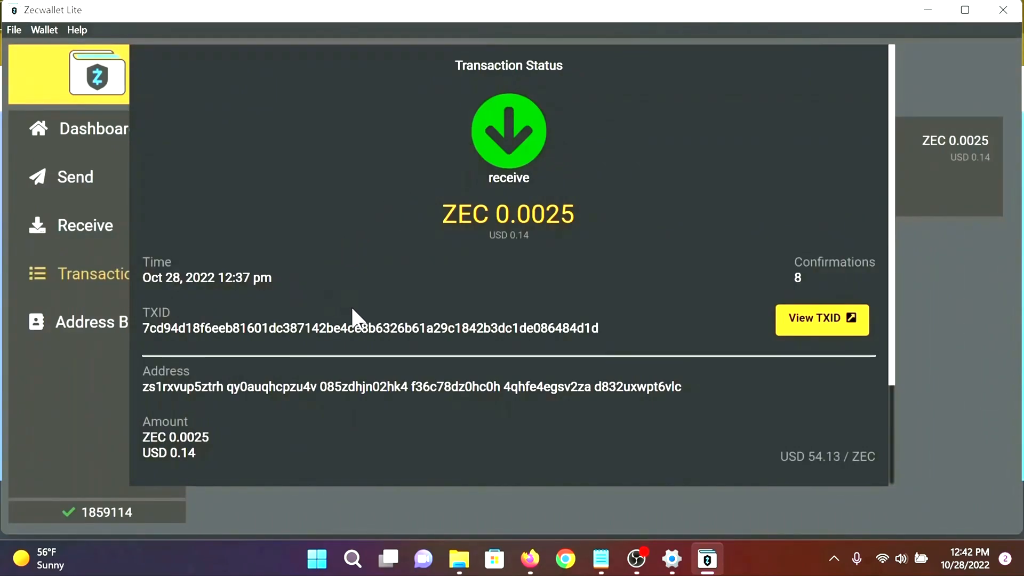
mouse_move(380, 410)
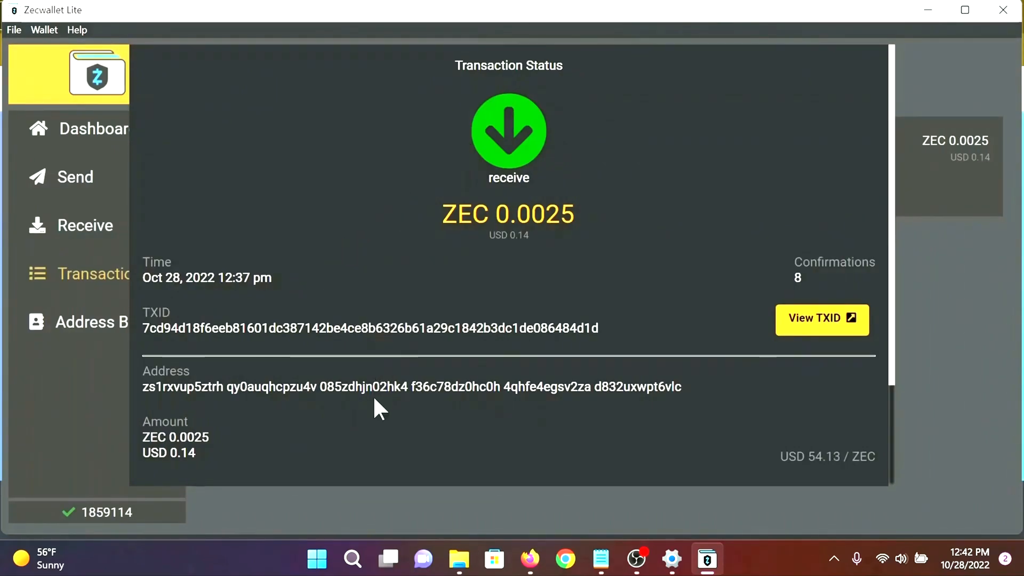
scroll("down", 3)
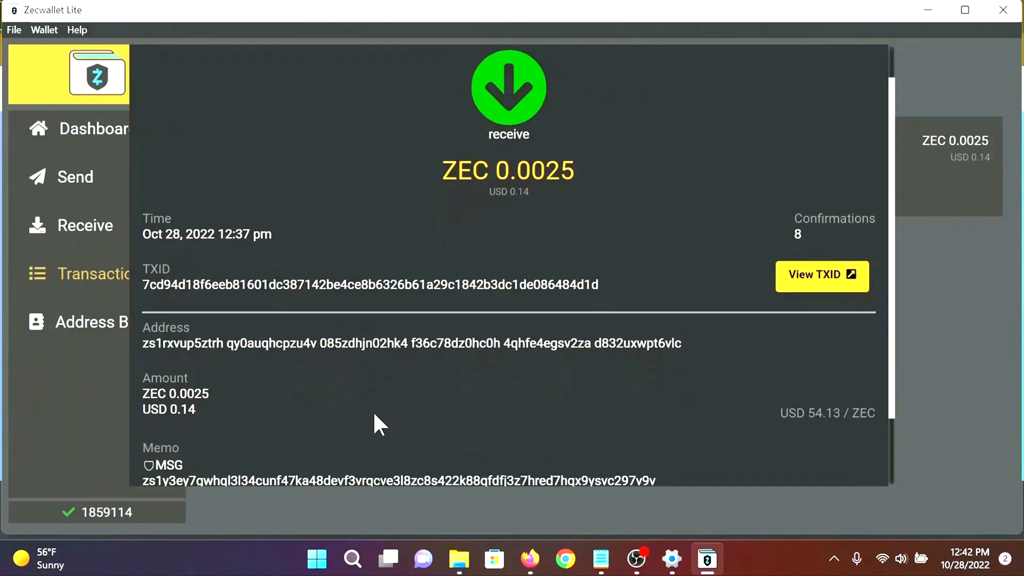
scroll("down", 3)
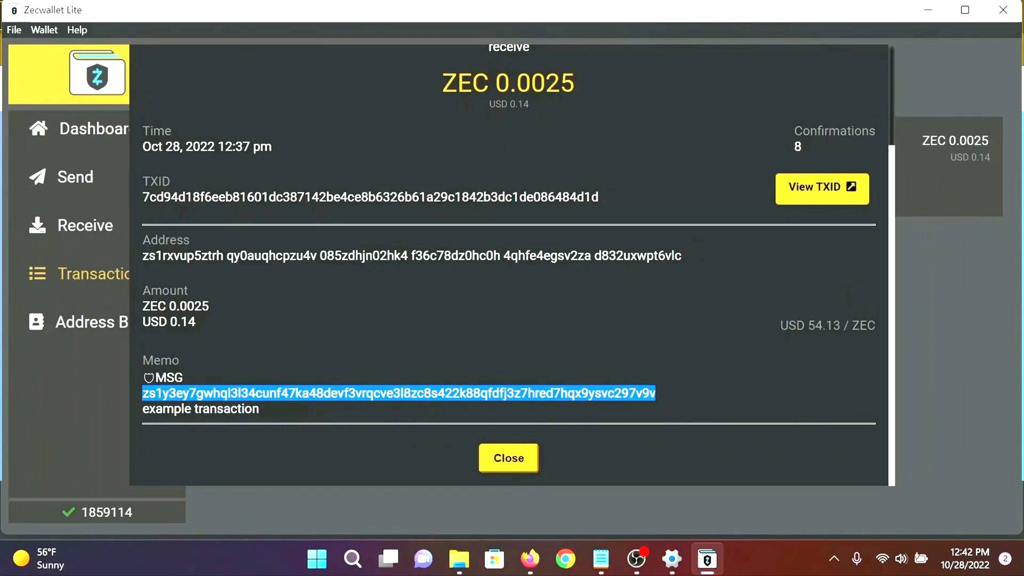
mouse_move(624, 441)
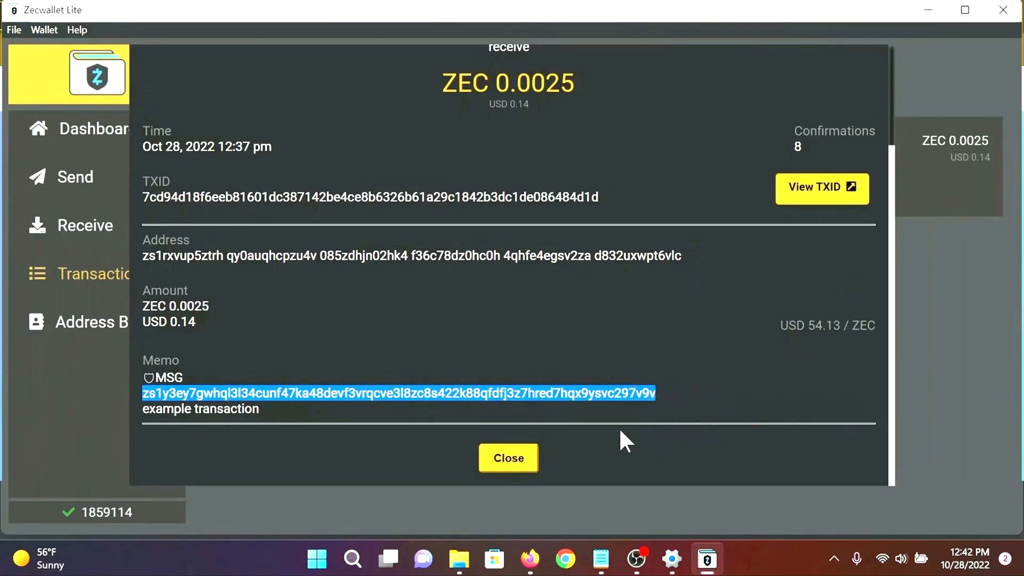
left_click(508, 458)
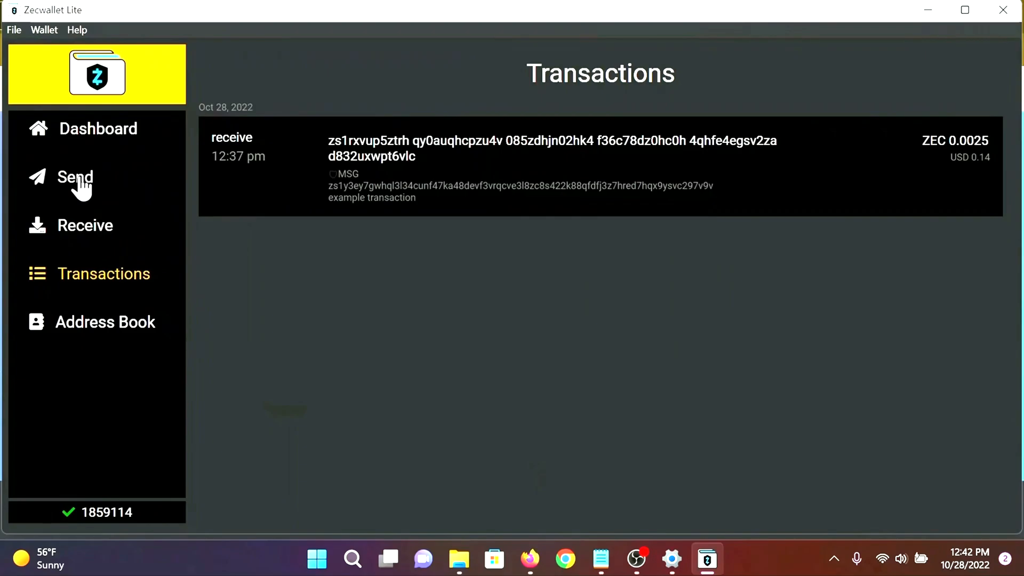
Start a new payment to the memo's reply address for the maximum spendable amount (0.00249 ZEC)
left_click(75, 177)
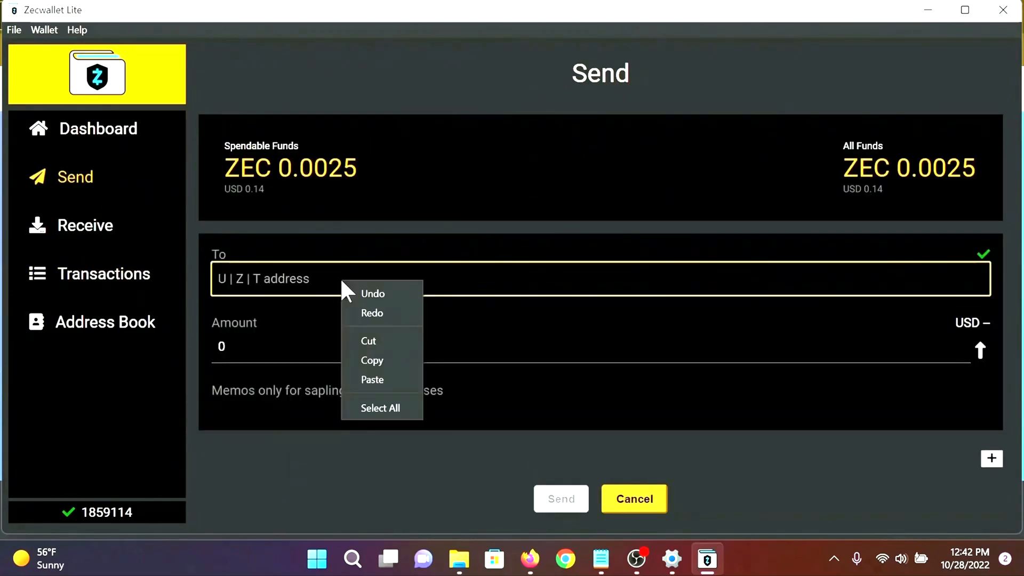
mouse_move(372, 380)
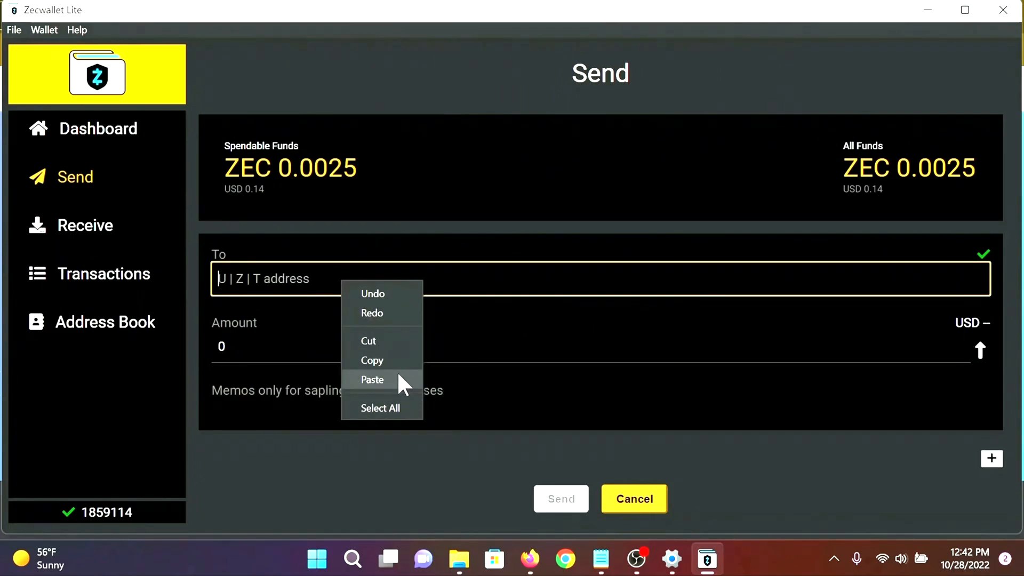
left_click(372, 380)
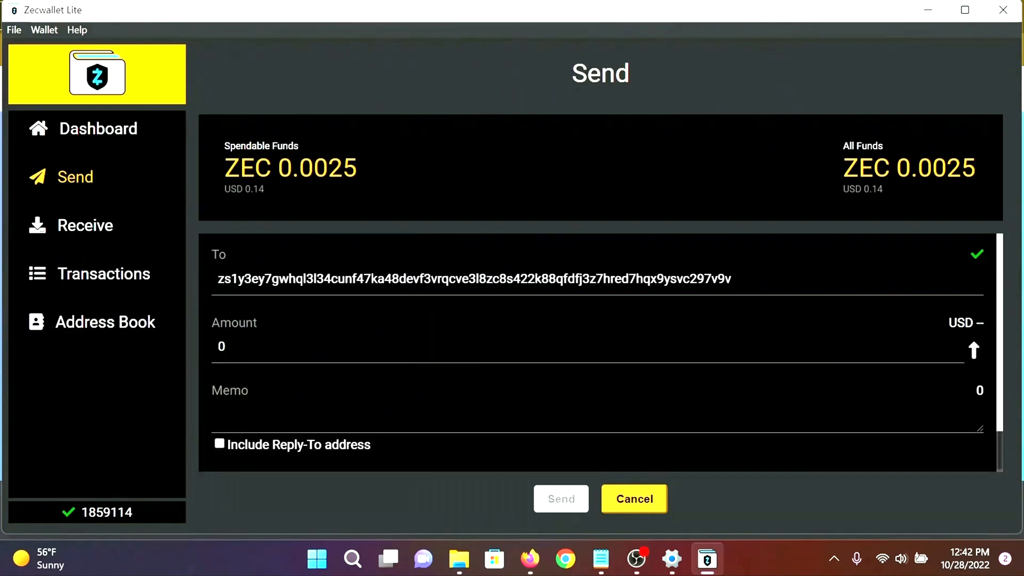
mouse_move(976, 363)
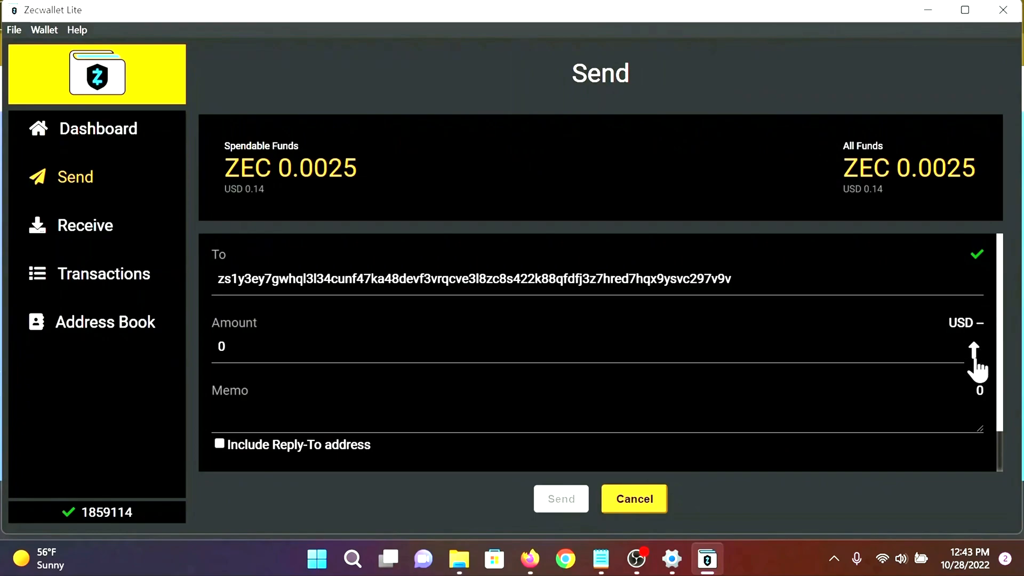
left_click(974, 351)
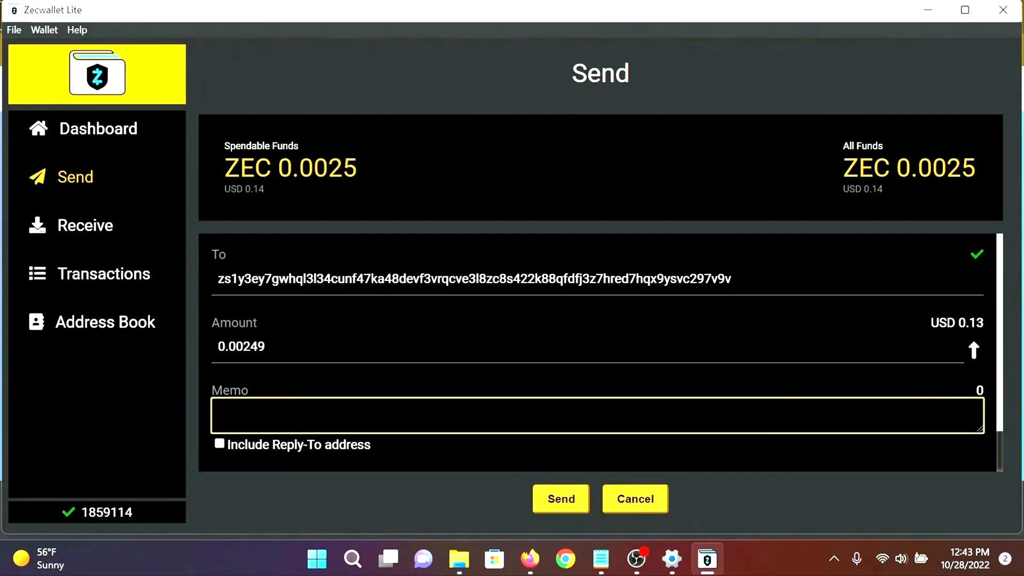
Add the memo 'example return' with the reply-to address included
type("example re")
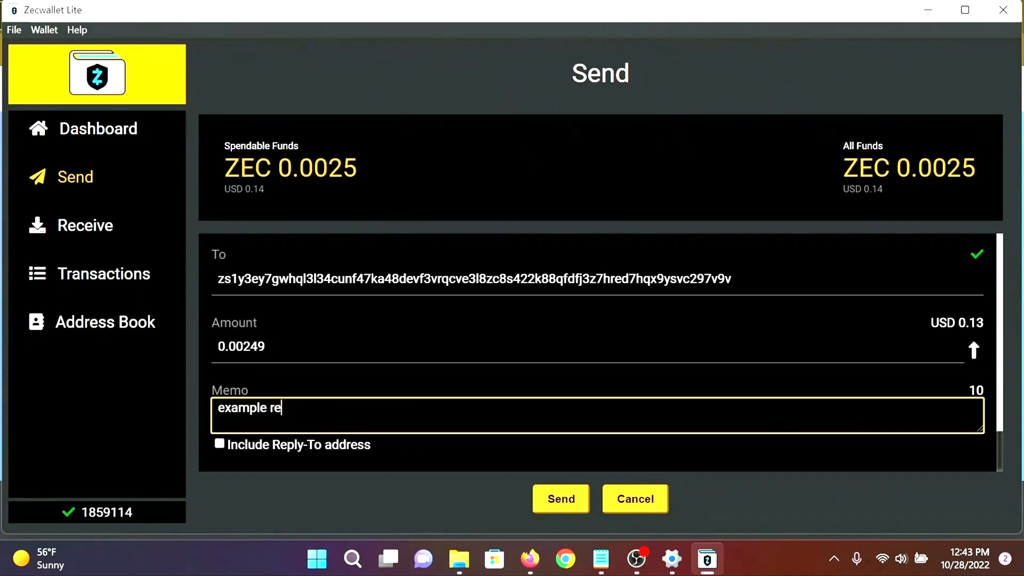
type("turn")
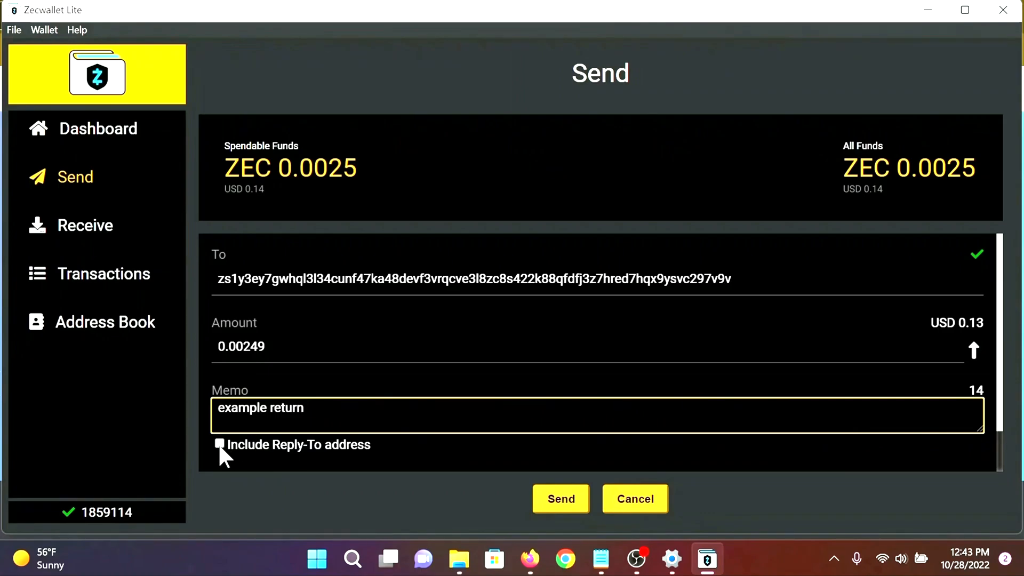
left_click(220, 444)
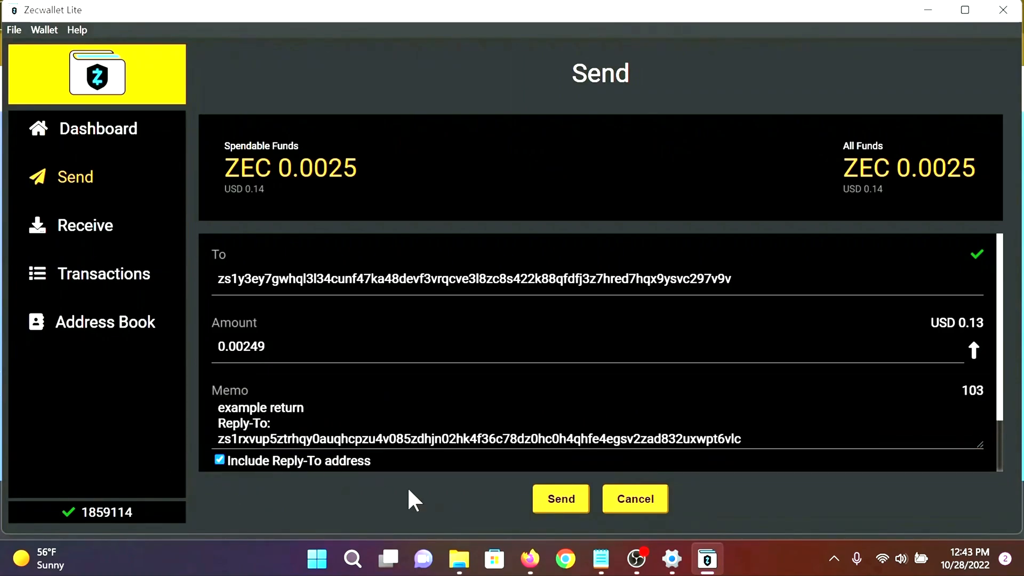
mouse_move(483, 493)
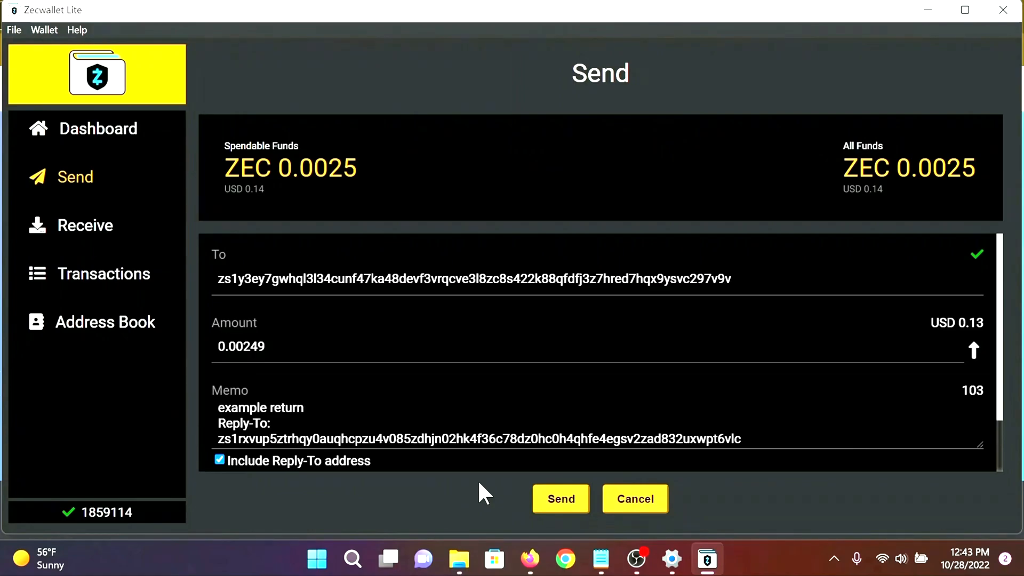
mouse_move(551, 506)
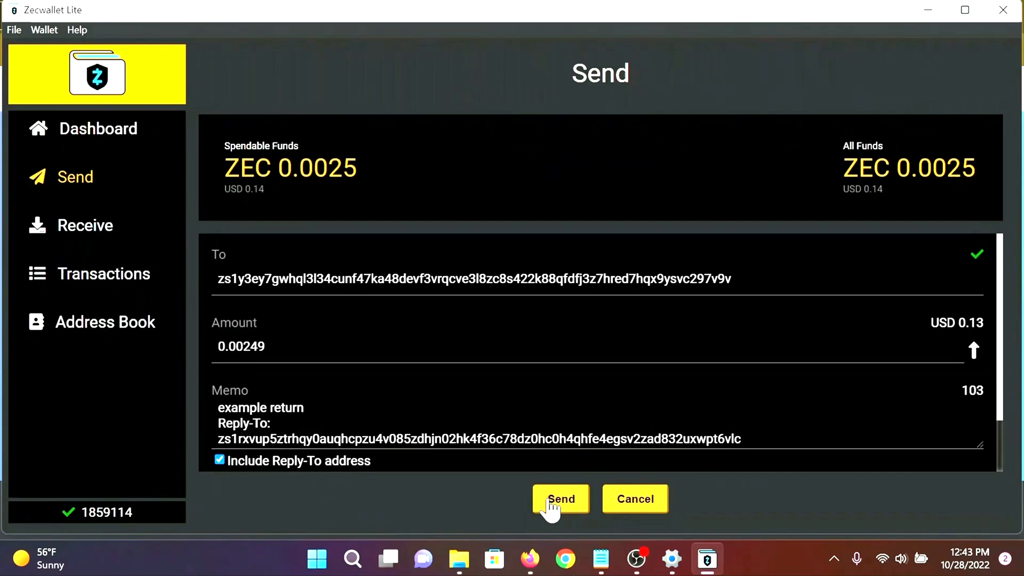
Review the Confirm Transaction dialog and send the 0.0025 ZEC payment for broadcast
left_click(560, 499)
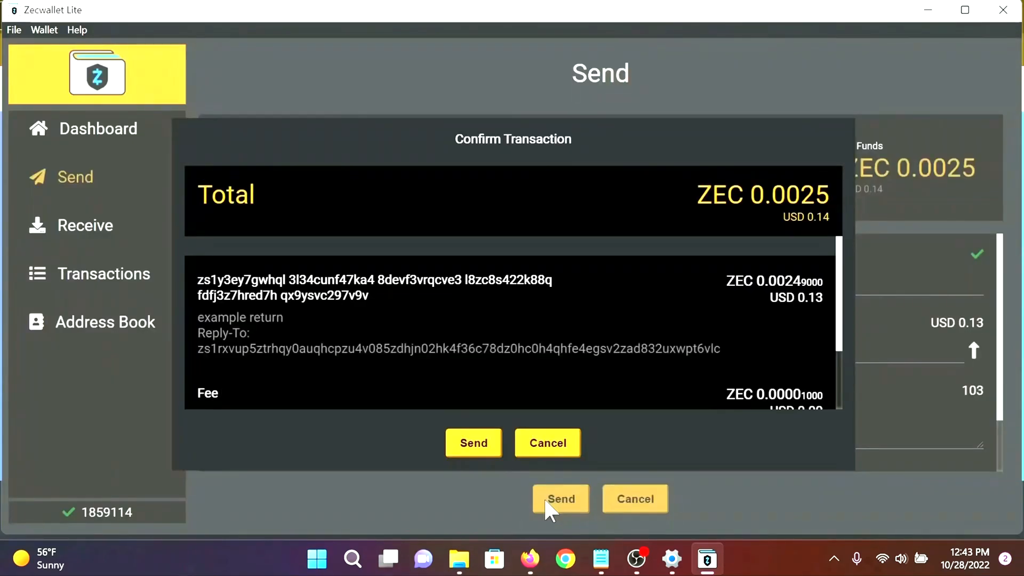
mouse_move(581, 423)
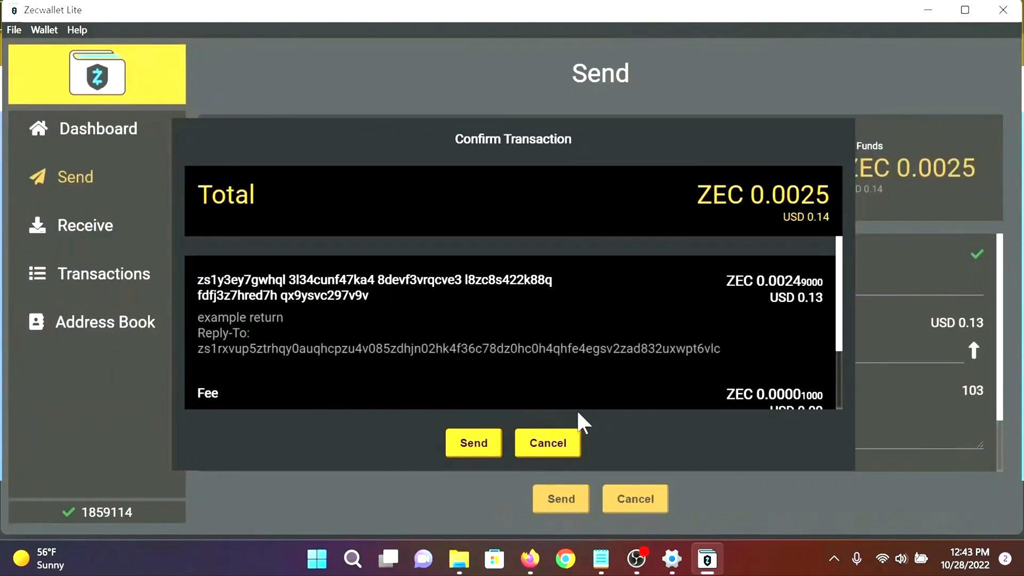
mouse_move(700, 376)
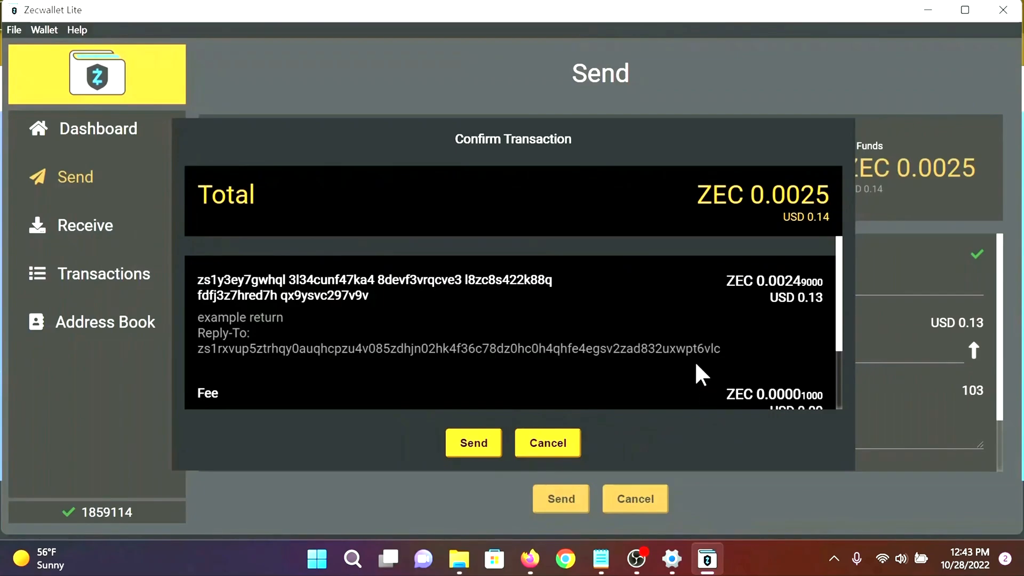
scroll("down", 3)
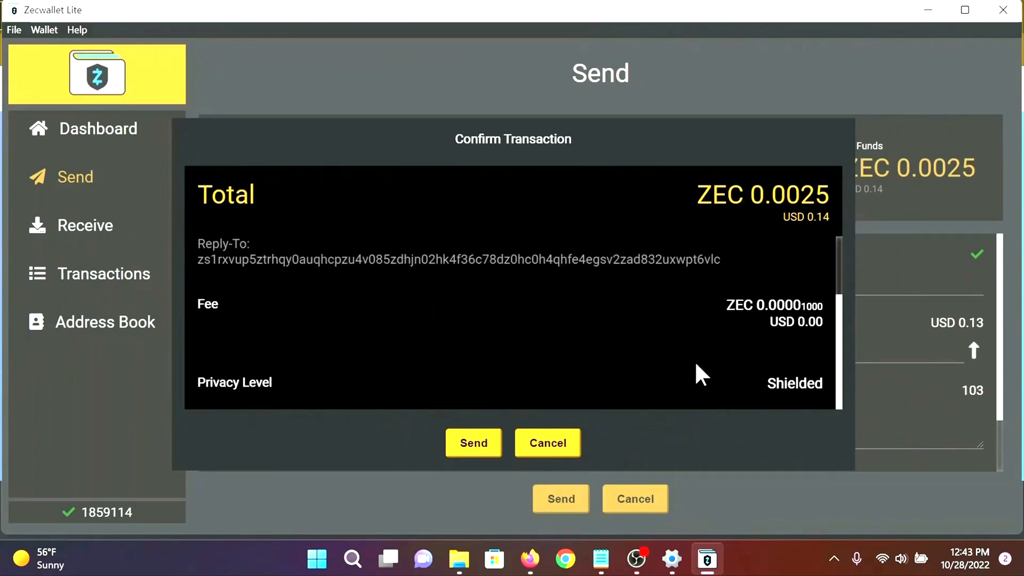
scroll("up", 3)
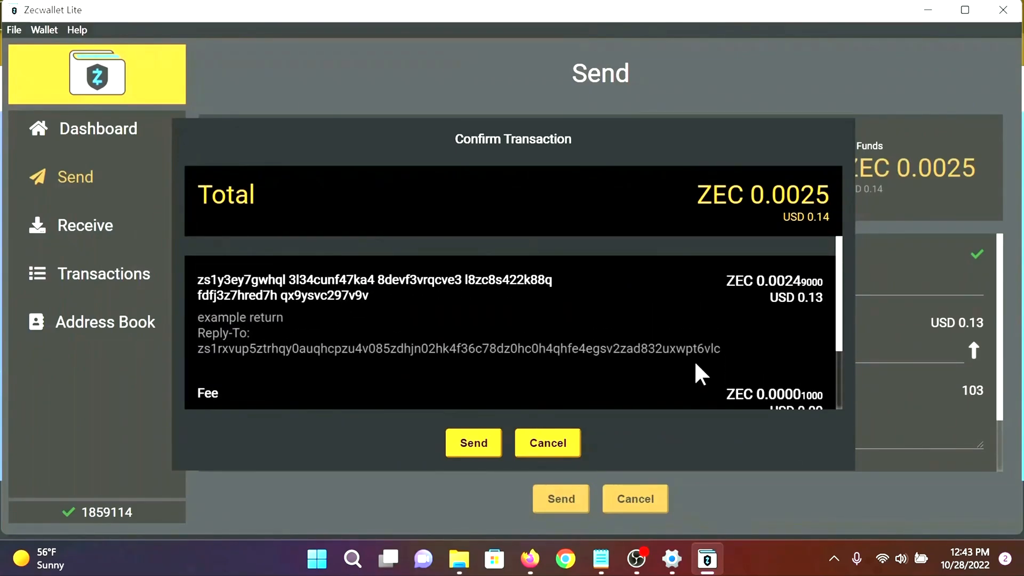
mouse_move(469, 414)
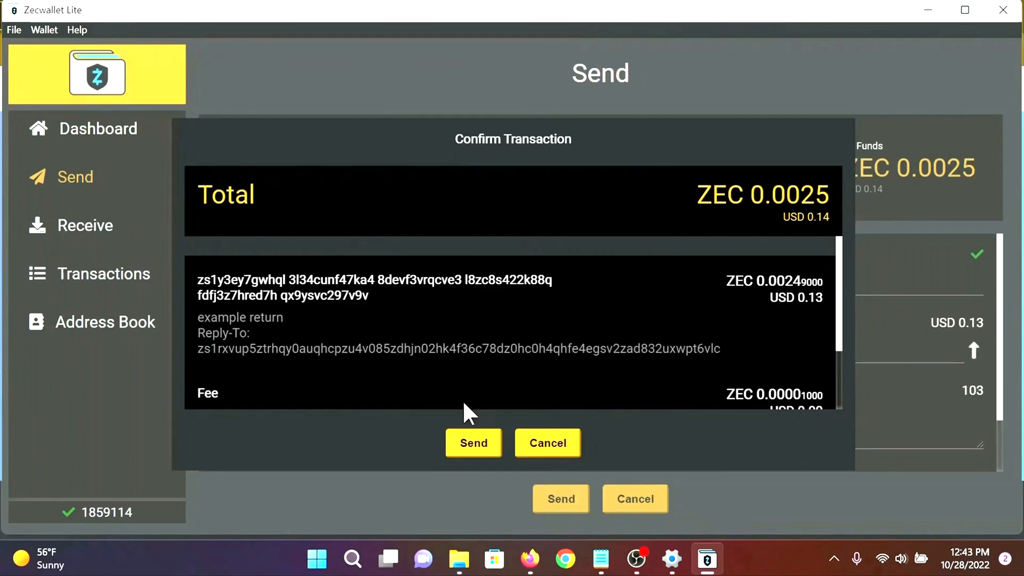
left_click(473, 443)
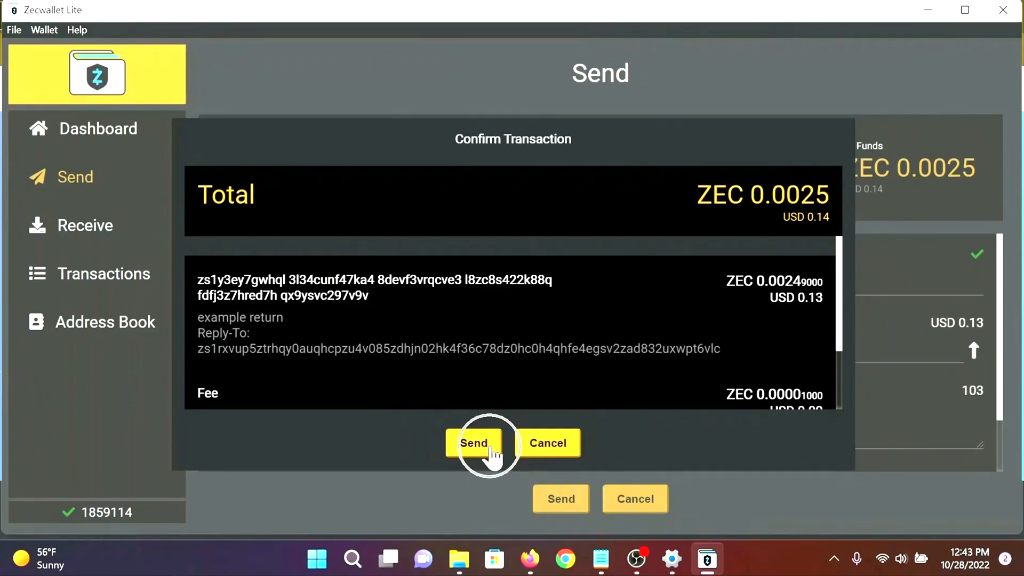
left_click(474, 443)
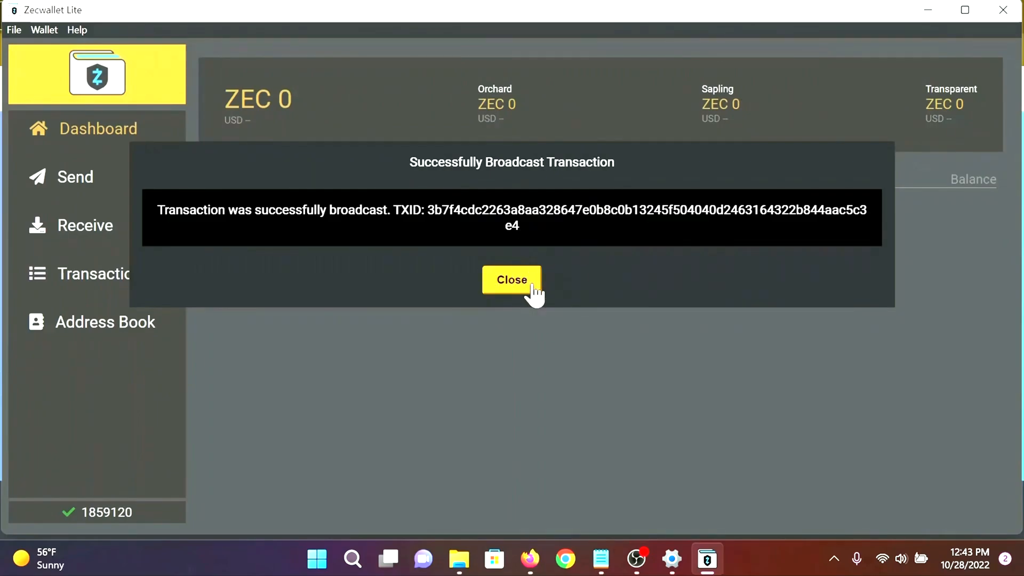
Dismiss the Successfully Broadcast Transaction notice, returning to the zero-balance dashboard
left_click(511, 280)
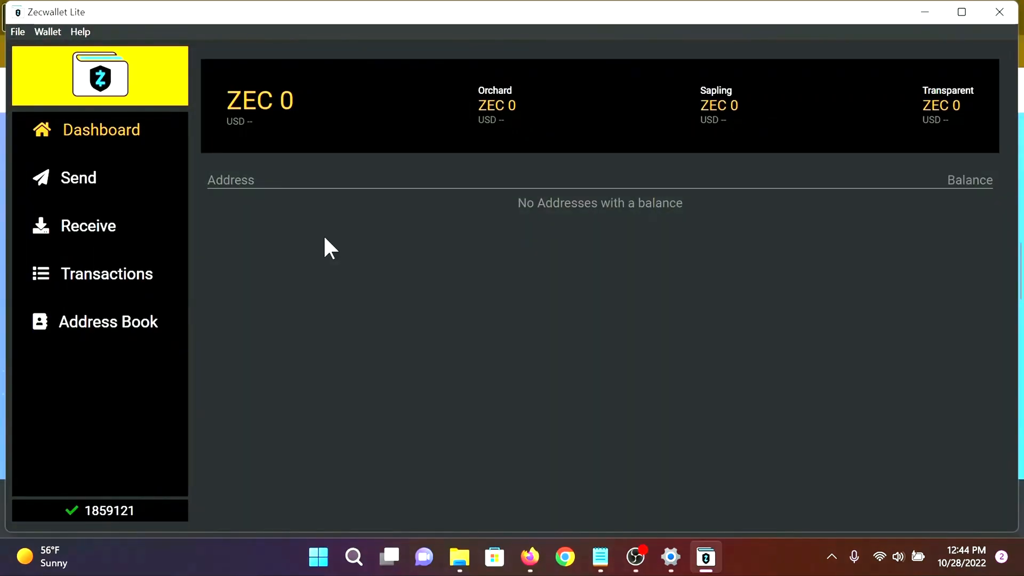
left_click(87, 225)
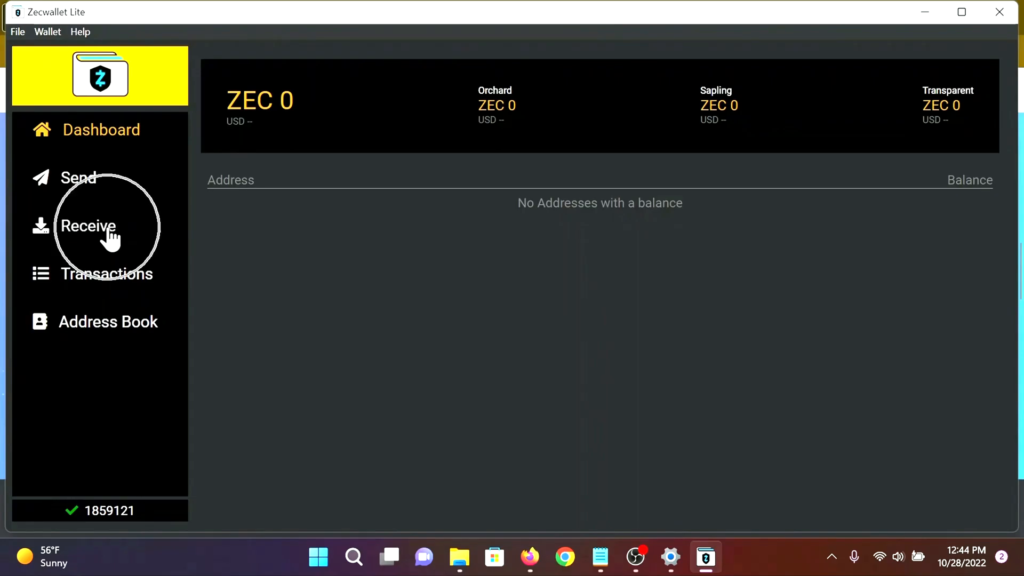
Generate a new Sapling address in the Receive page's Shielded list
left_click(89, 225)
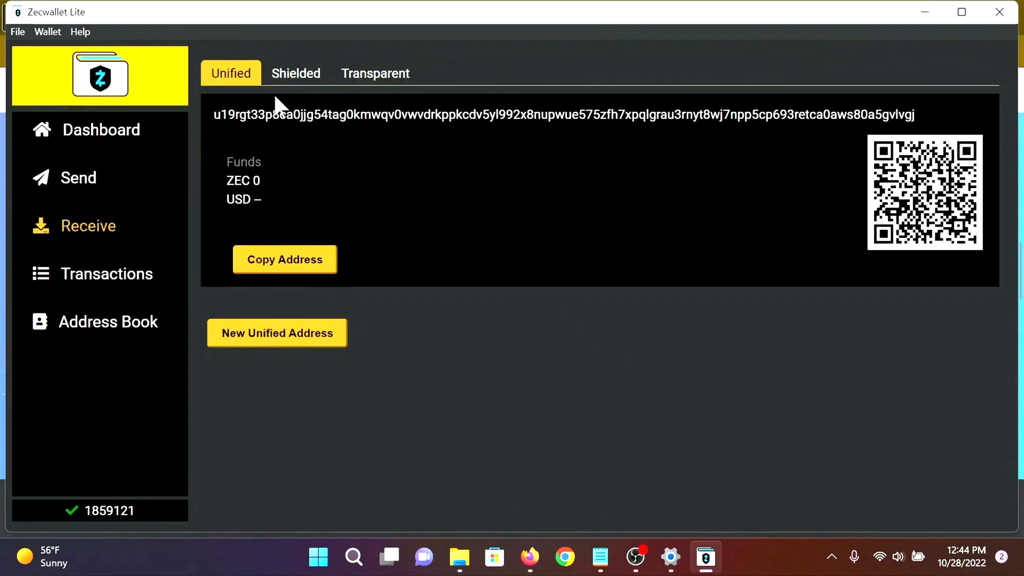
left_click(296, 74)
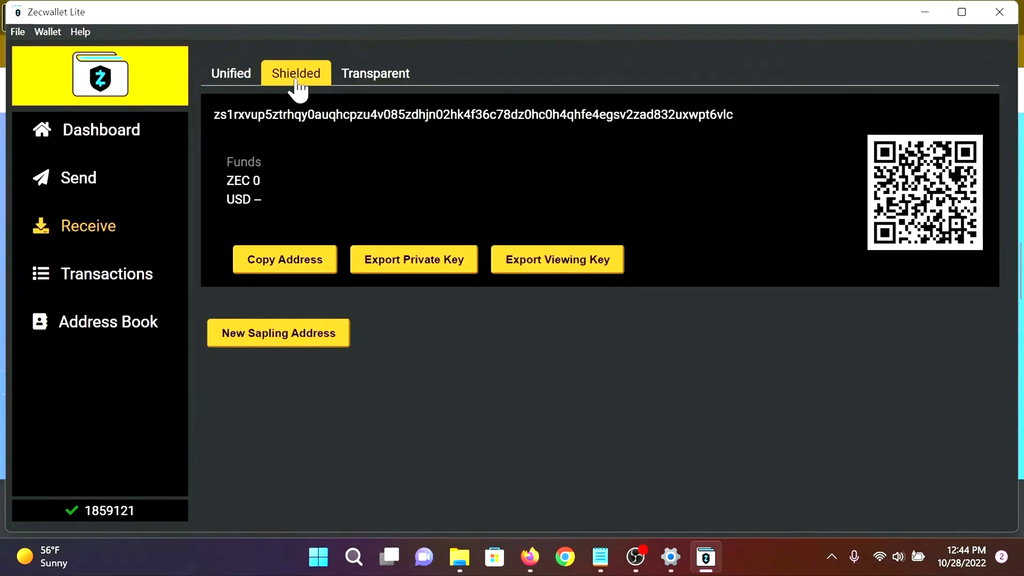
mouse_move(339, 357)
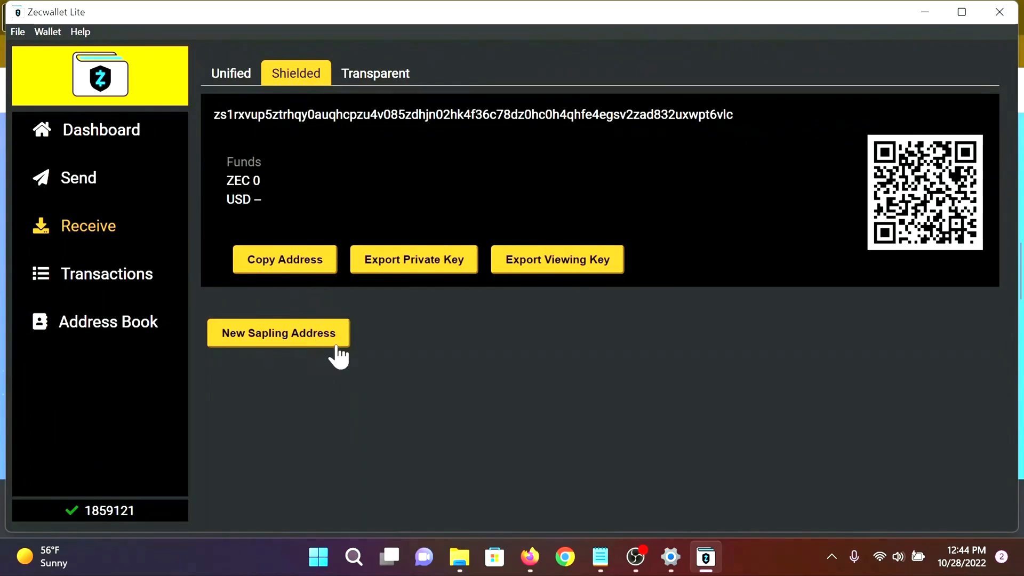
left_click(277, 333)
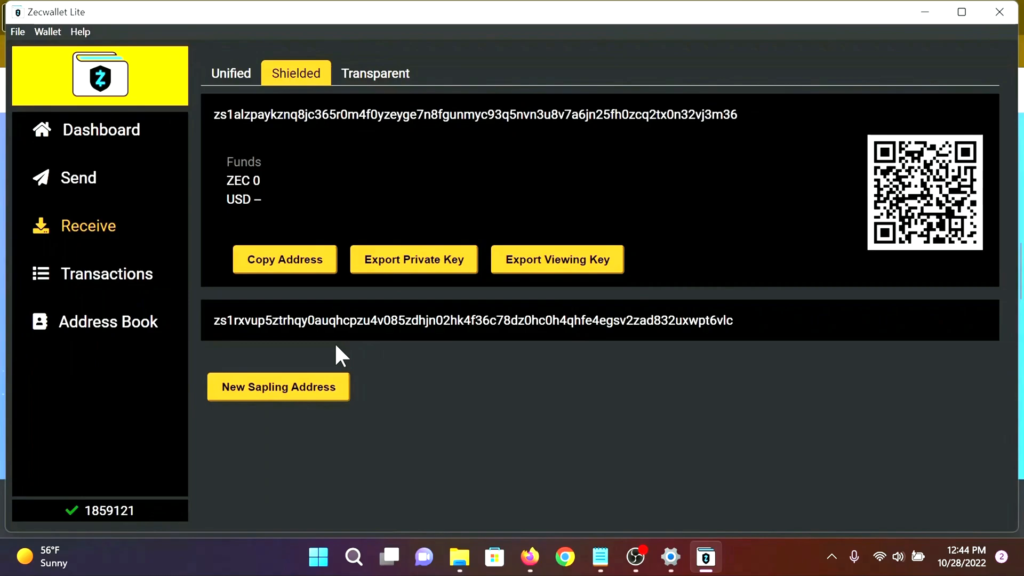
mouse_move(353, 330)
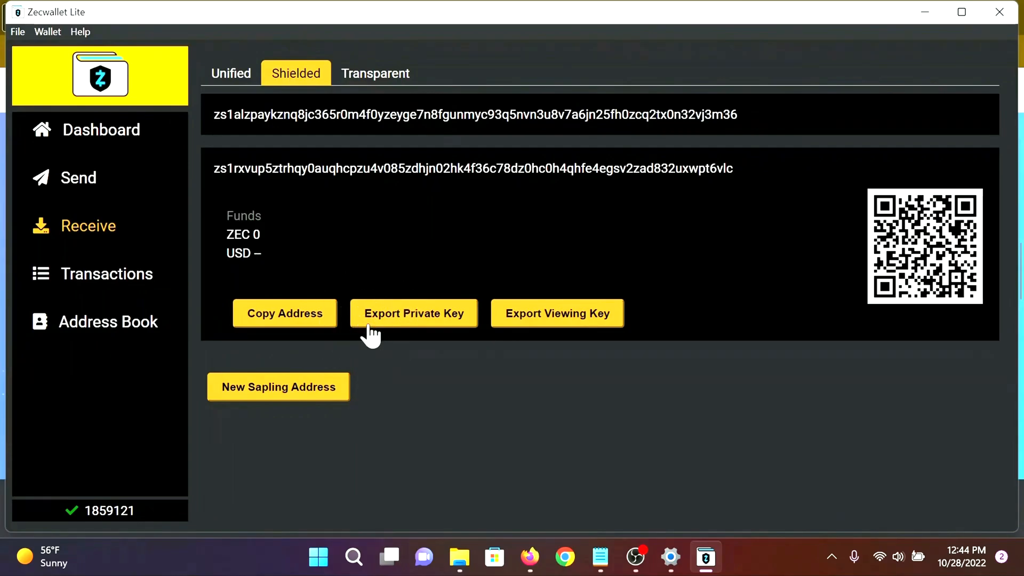
Export the older Sapling address's private key and copy its text
left_click(414, 312)
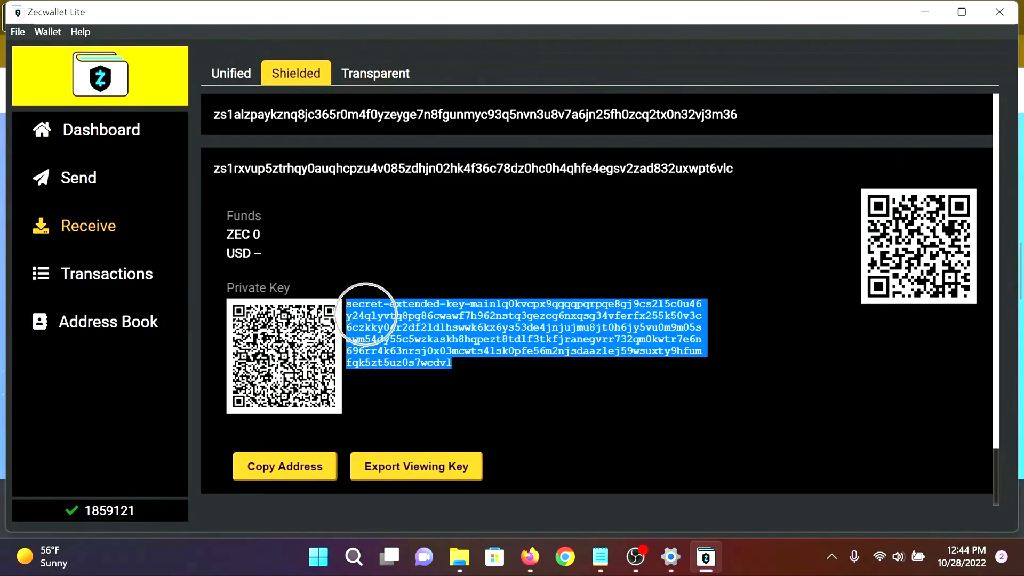
right_click(391, 327)
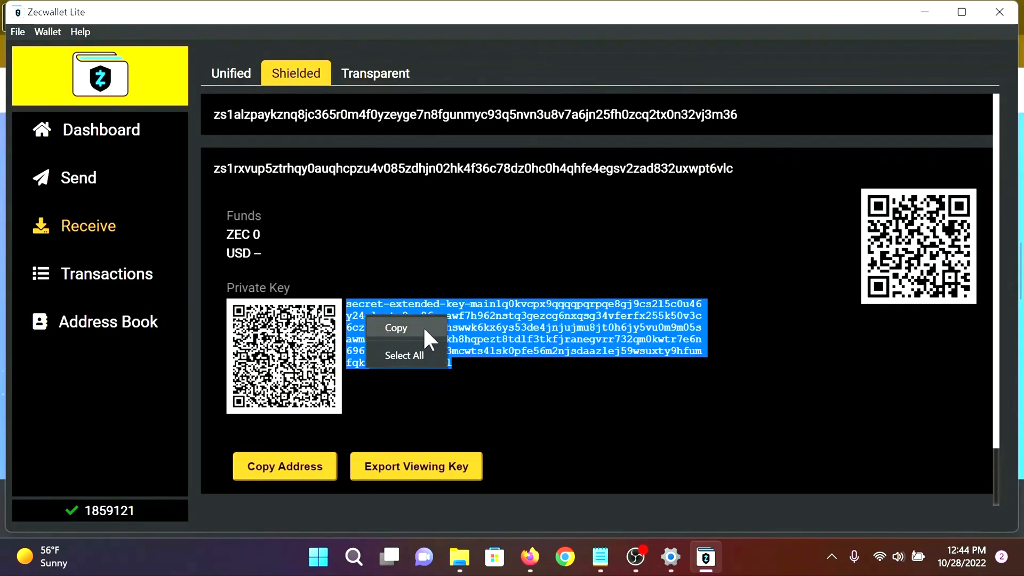
left_click(396, 328)
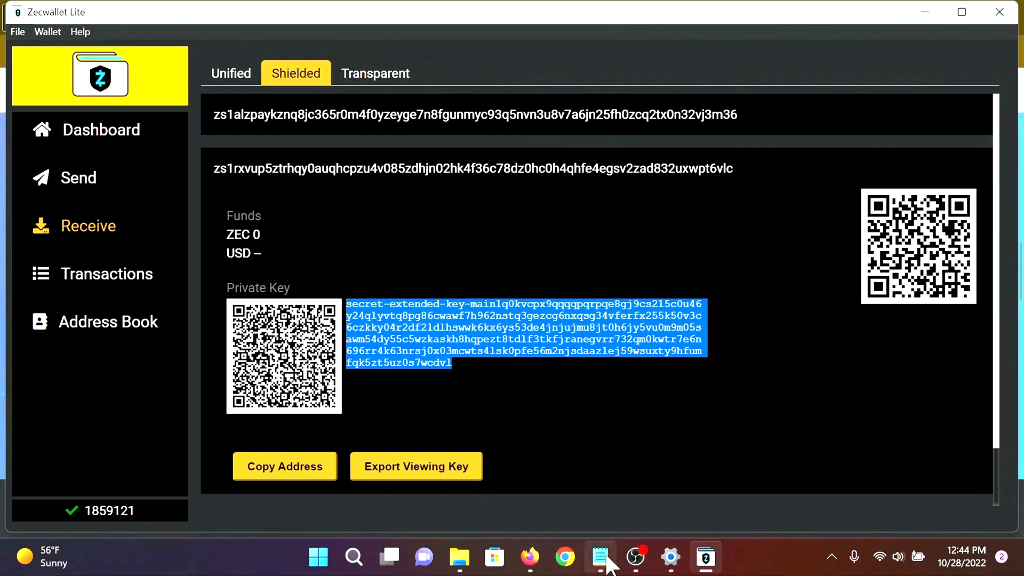
Paste the private key below the seed words in ZCWL_SEED_BACKUP and save the file
left_click(600, 557)
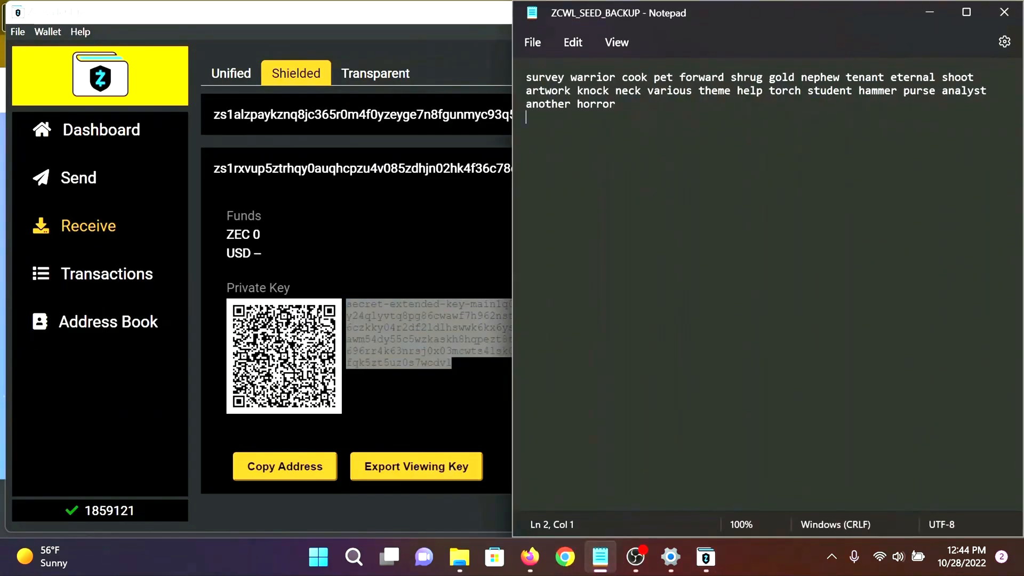
key("enter")
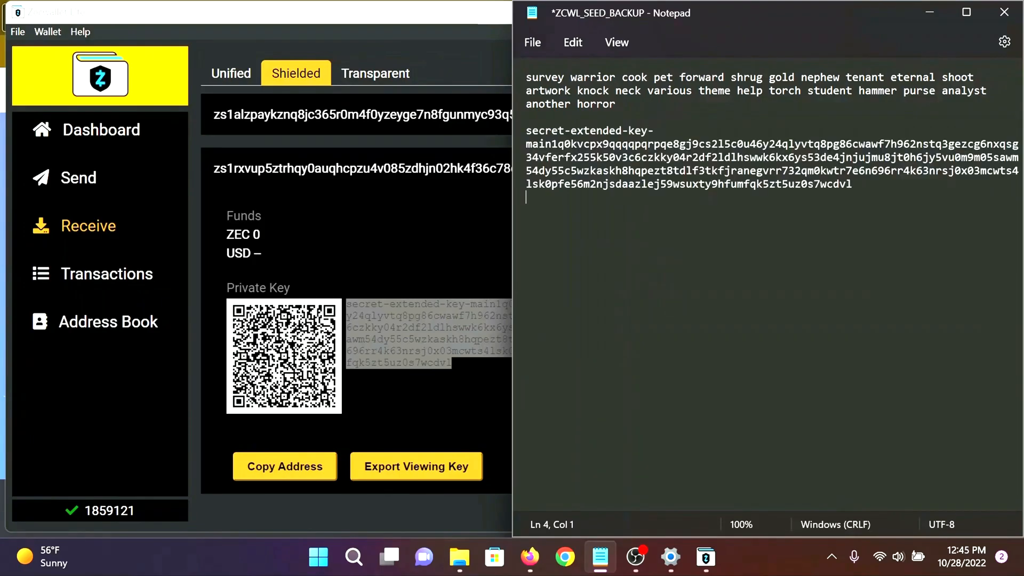
mouse_move(533, 42)
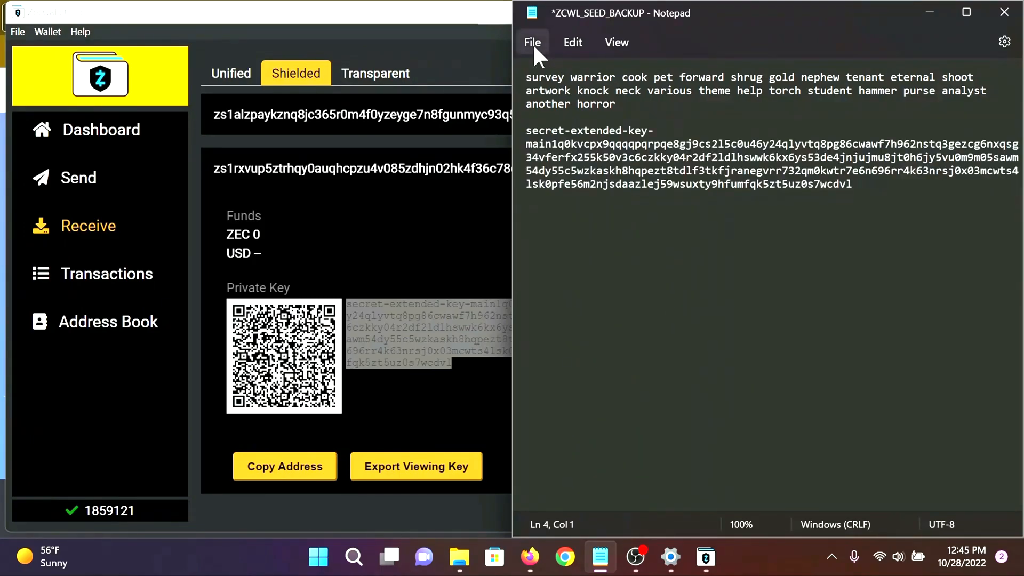
left_click(533, 41)
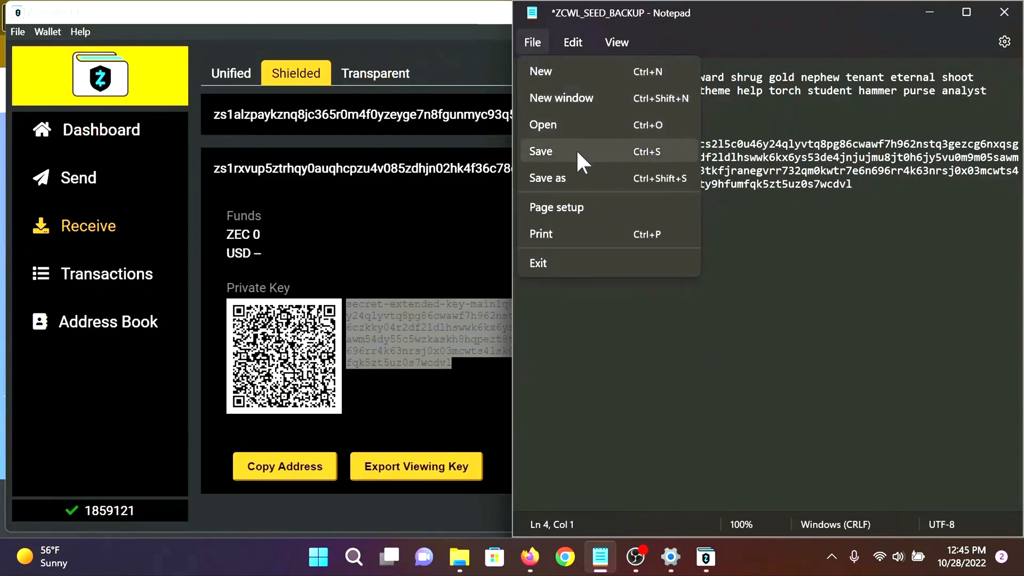
left_click(541, 151)
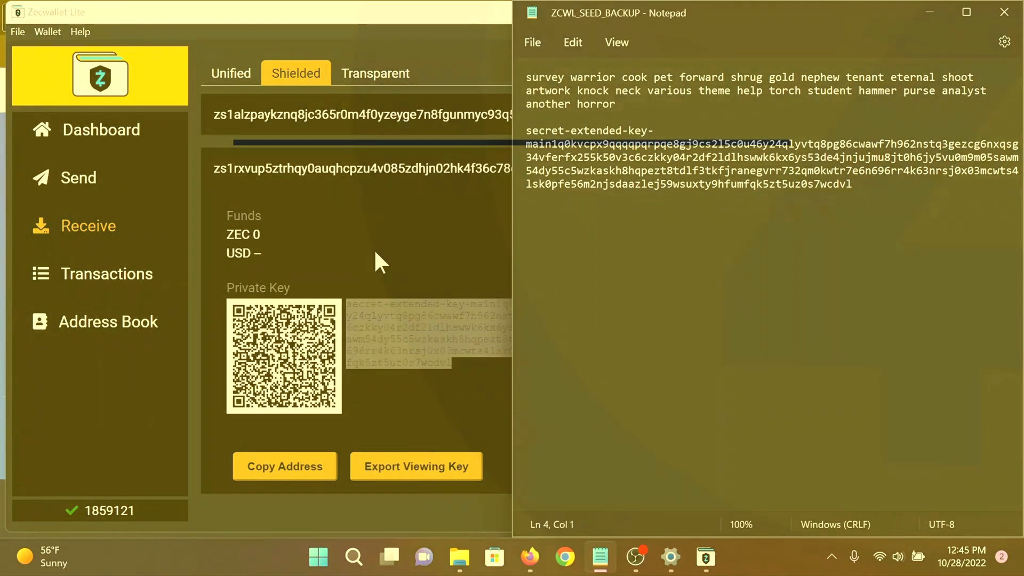